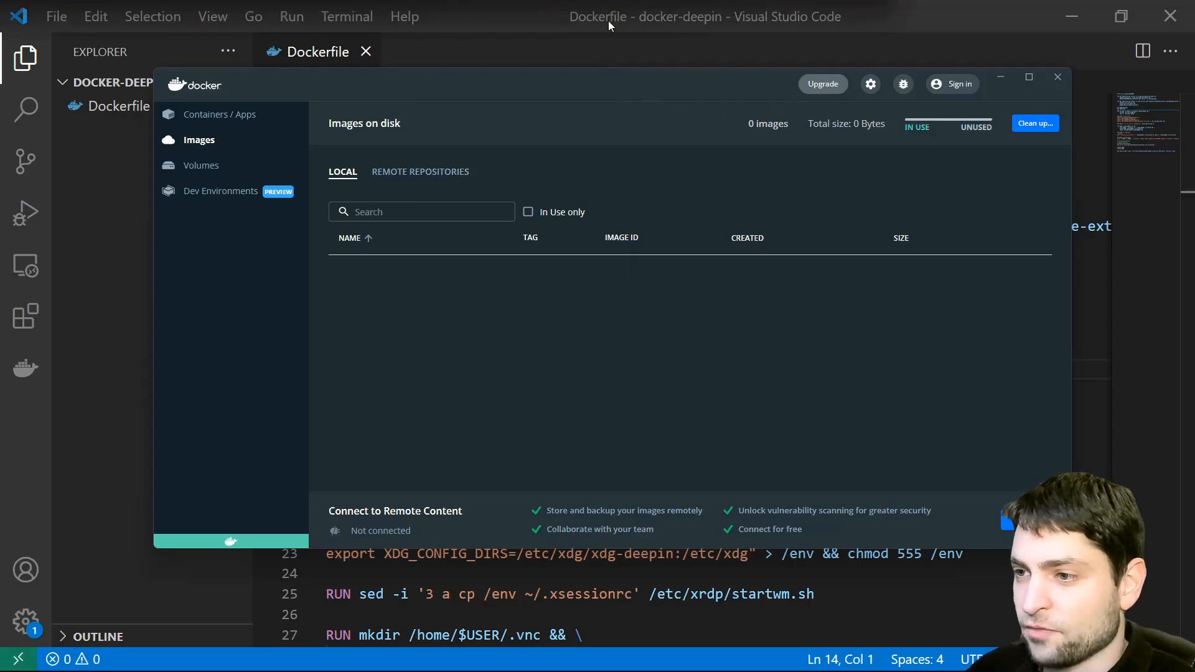
Step: Close the Docker Desktop window after confirming the Images list is empty
{"action": "left_click", "coordinate": [1056, 78]}
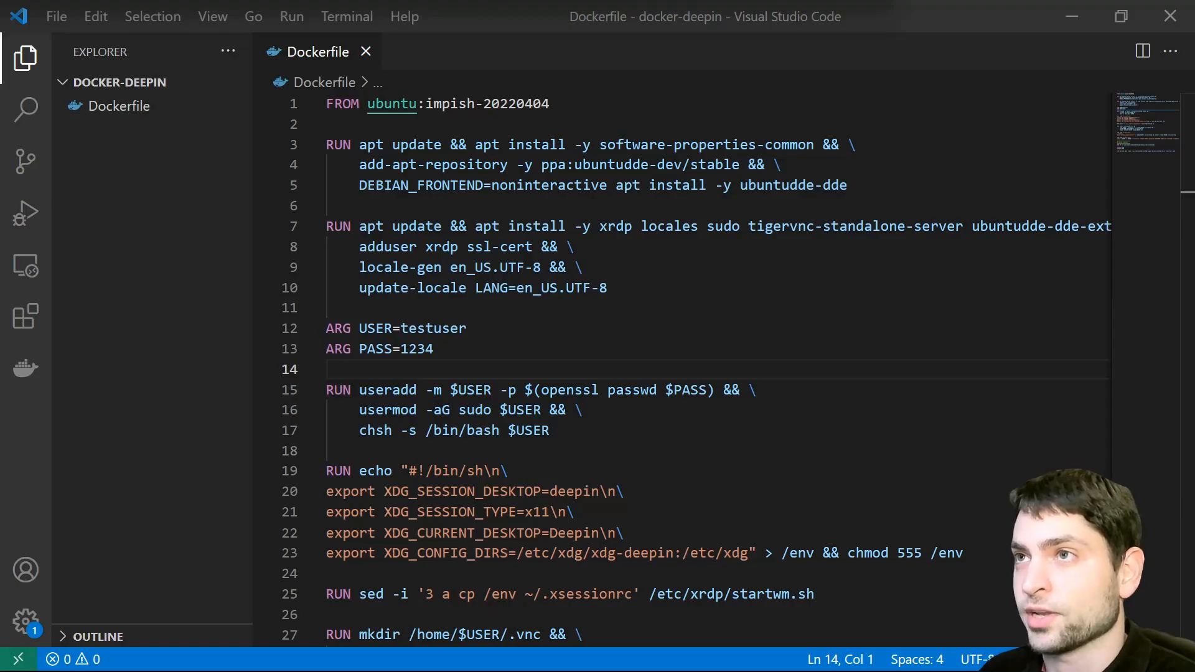
{"action": "left_click", "coordinate": [451, 104]}
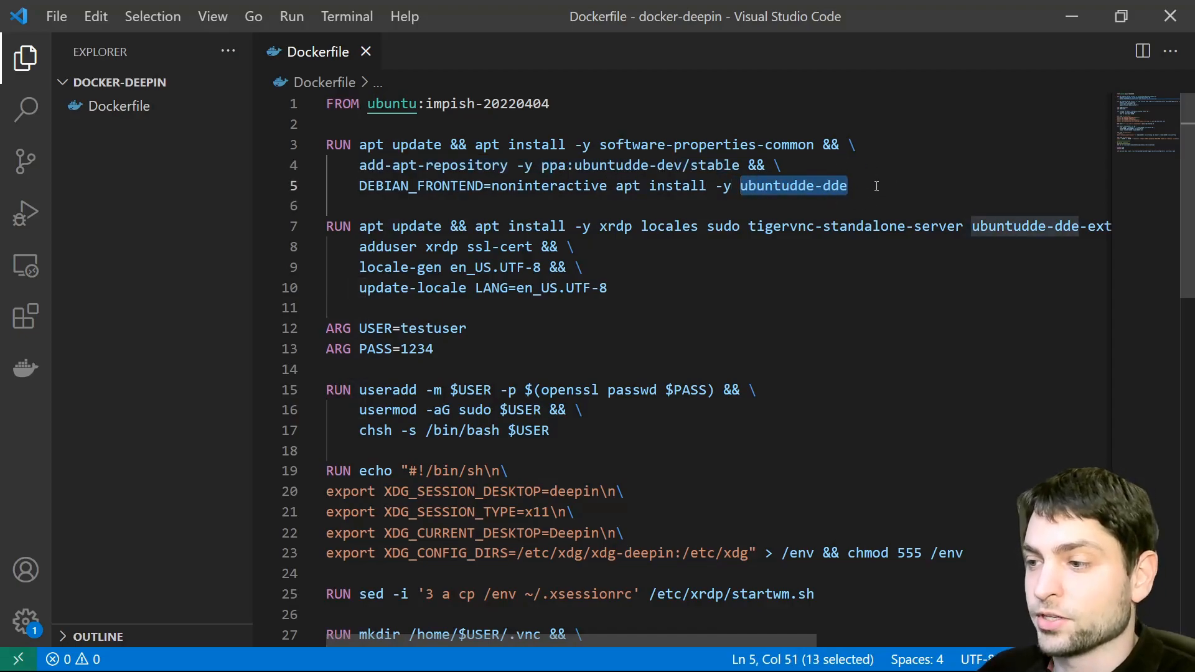
{"action": "scroll", "scroll_direction": "right", "scroll_amount": 3}
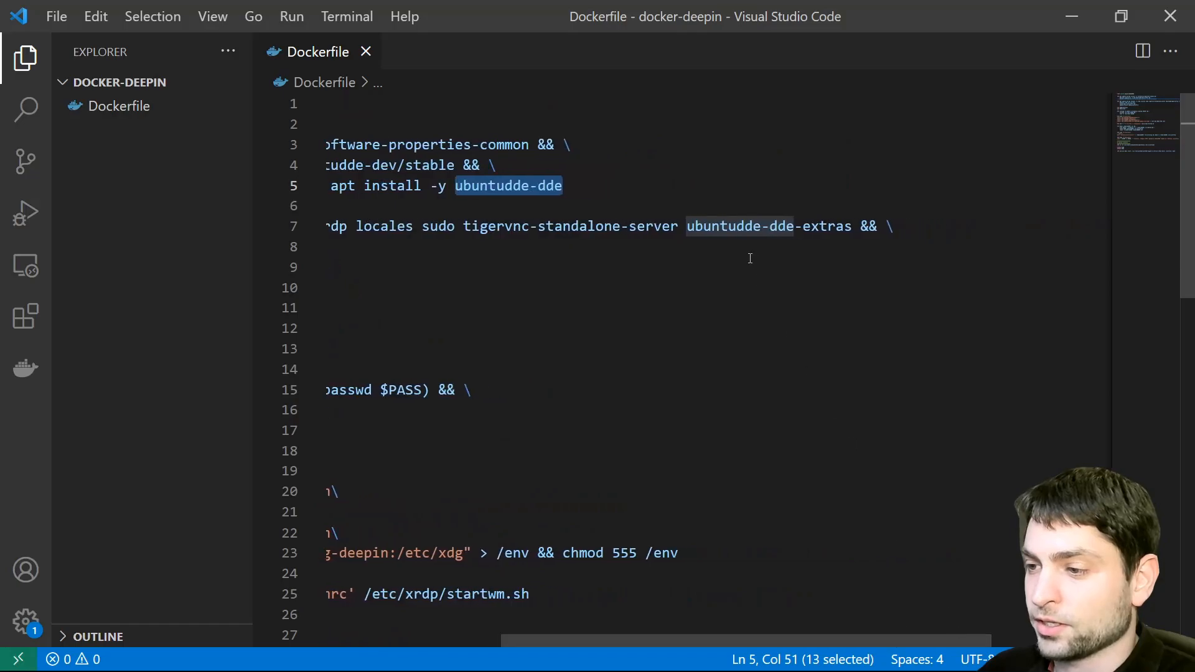
{"action": "mouse_move", "coordinate": [707, 173]}
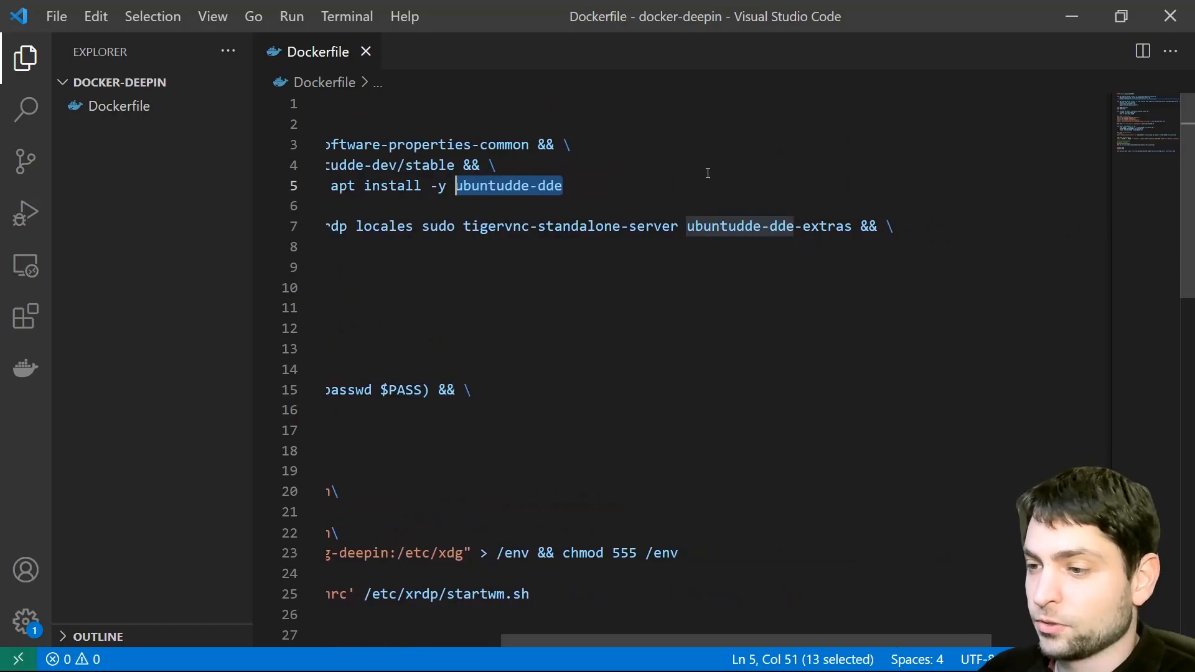
{"action": "scroll", "scroll_direction": "left", "scroll_amount": 3}
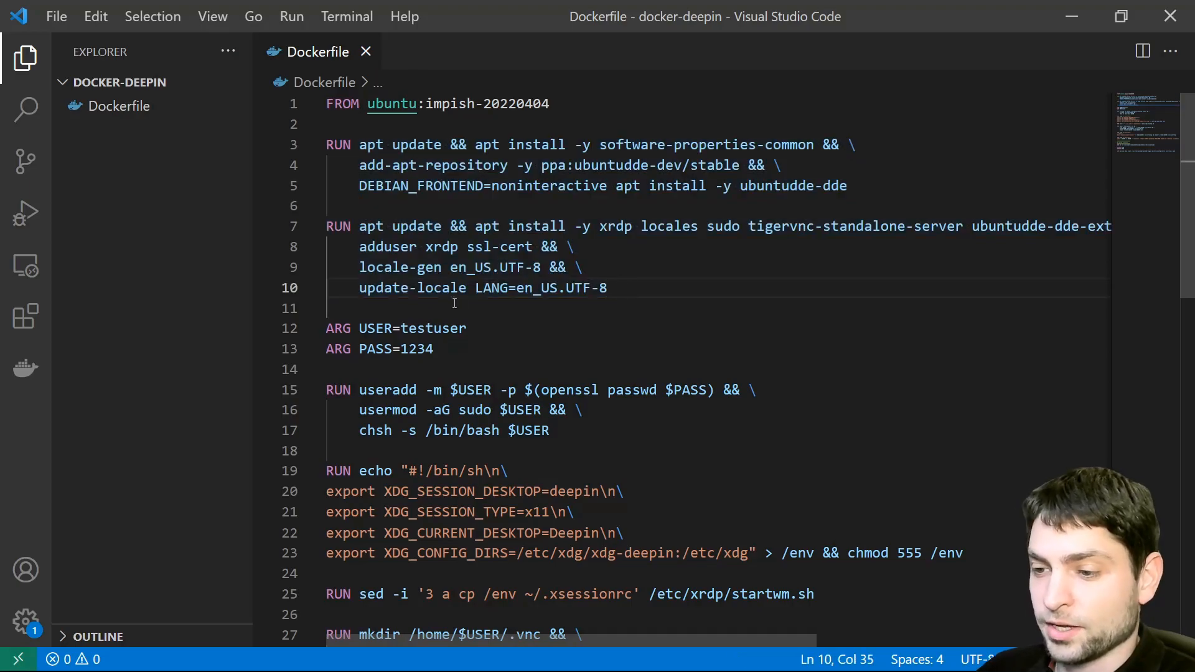
{"action": "double_click", "coordinate": [433, 327]}
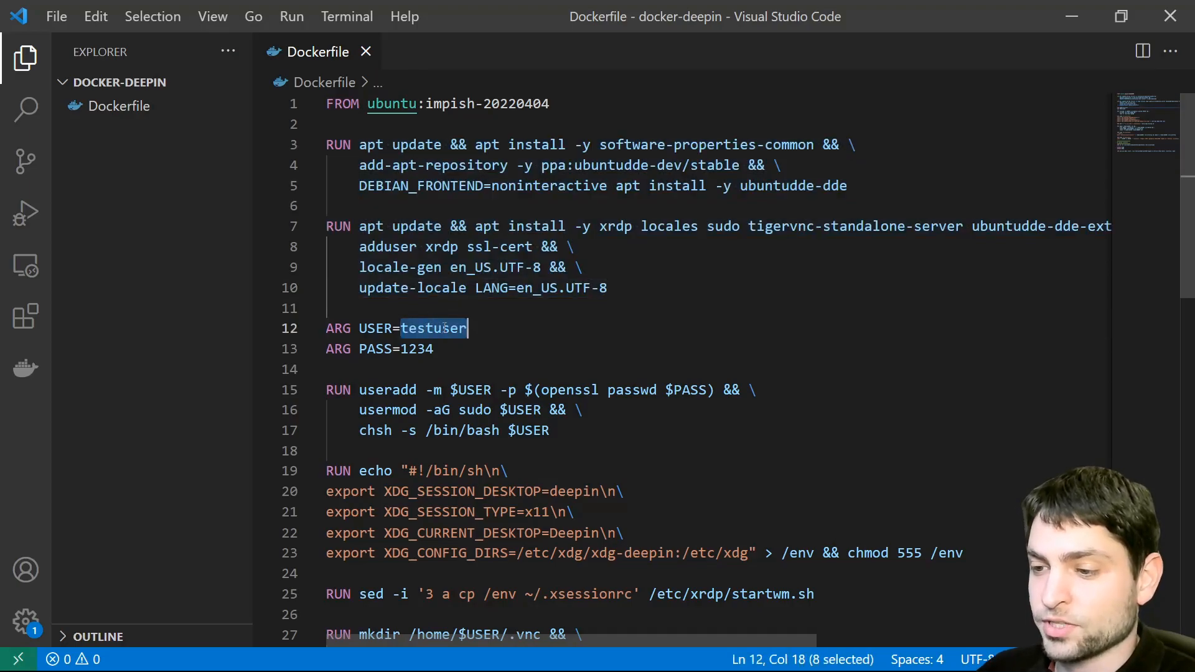
{"action": "double_click", "coordinate": [417, 349]}
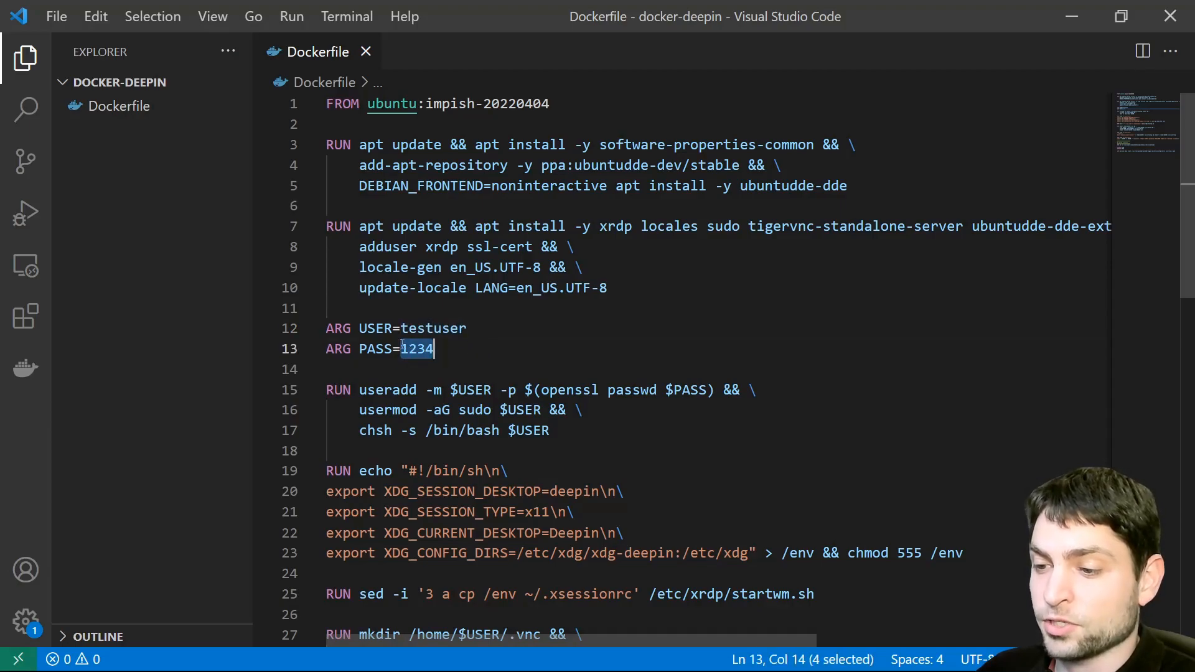
{"action": "scroll", "scroll_direction": "down", "scroll_amount": 3}
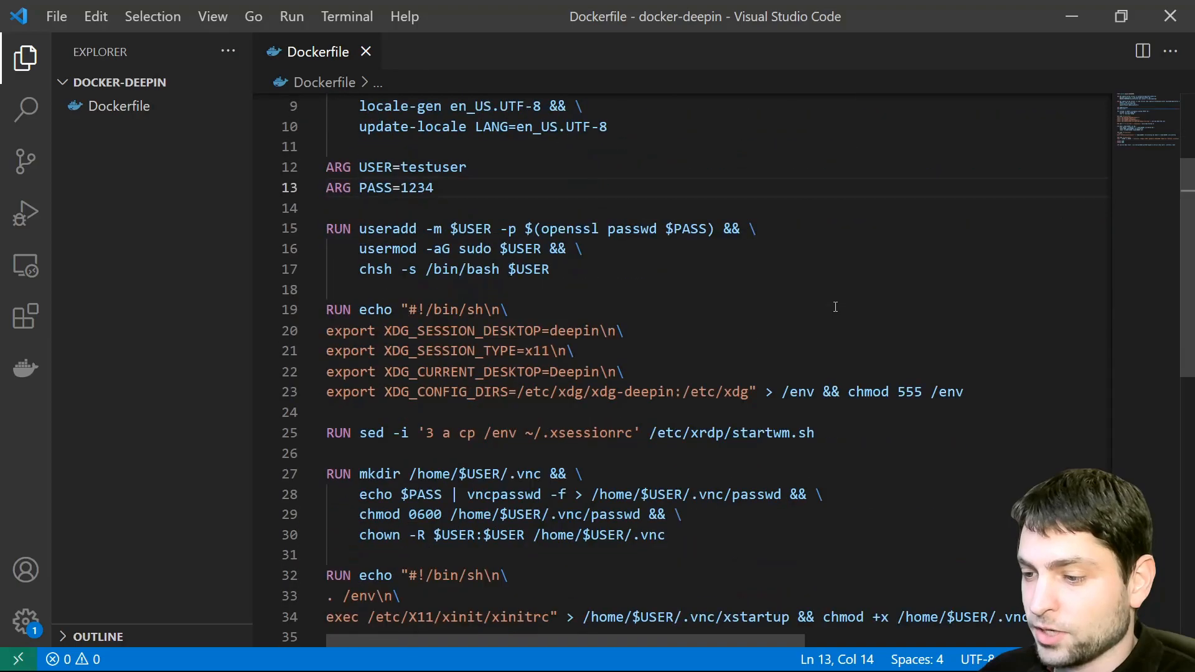
Step: Highlight deepin, port 5902, systemd-logind and startvnc while walking through the Dockerfile's end
{"action": "double_click", "coordinate": [573, 223]}
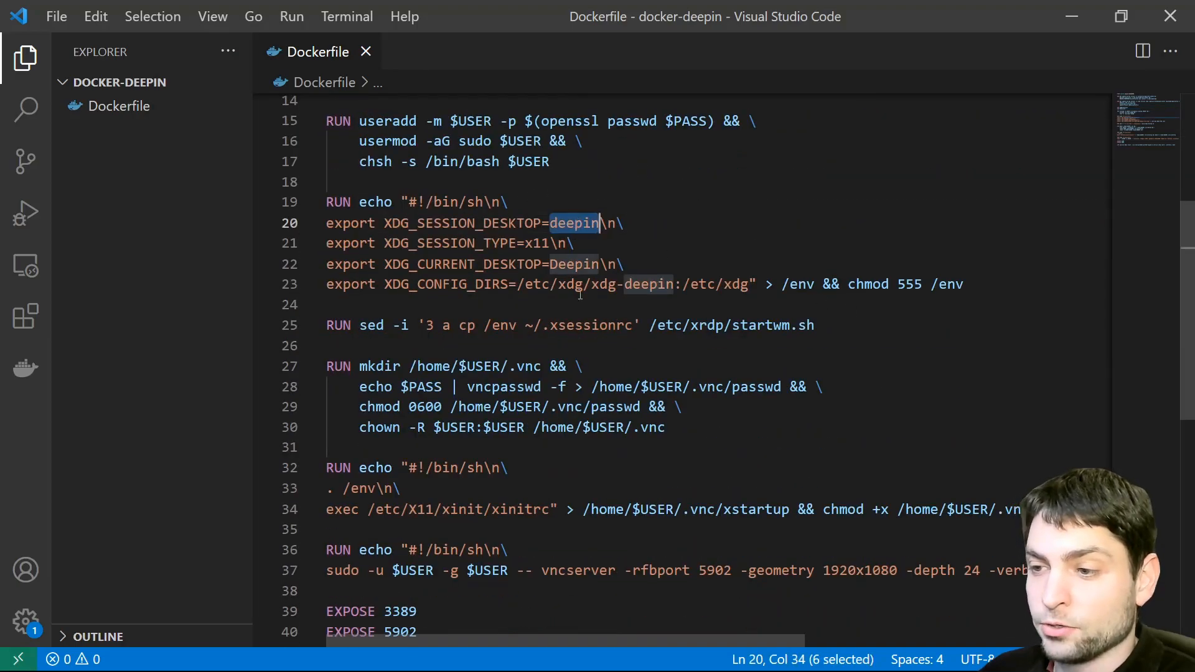
{"action": "mouse_move", "coordinate": [763, 177]}
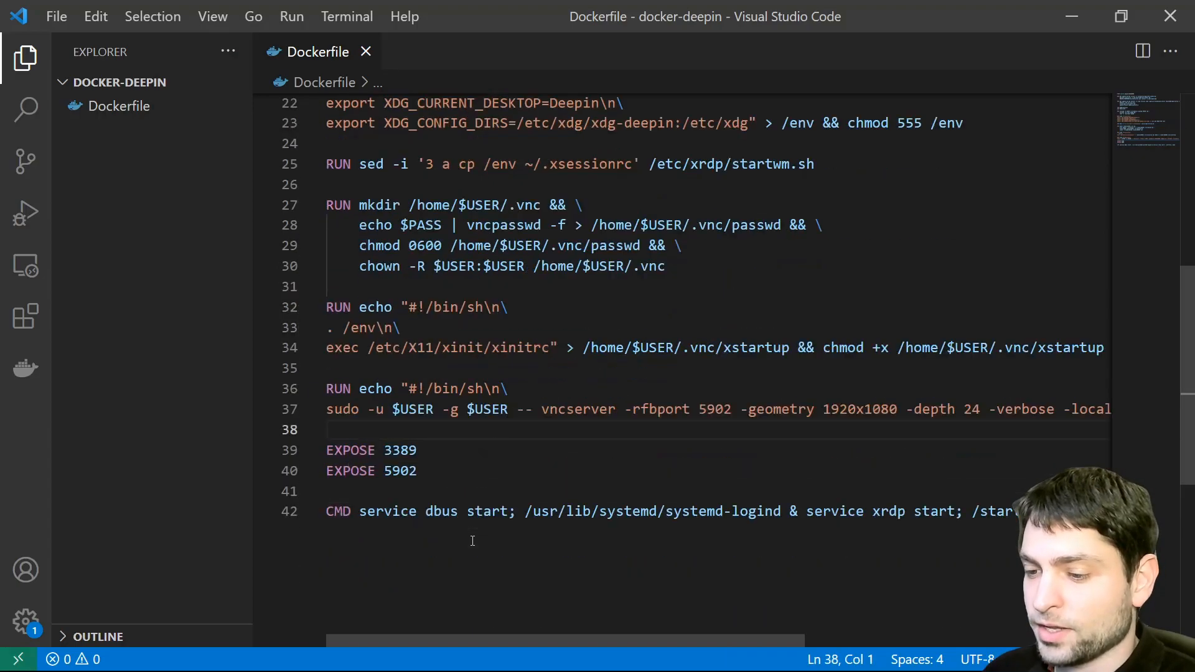
{"action": "double_click", "coordinate": [400, 287]}
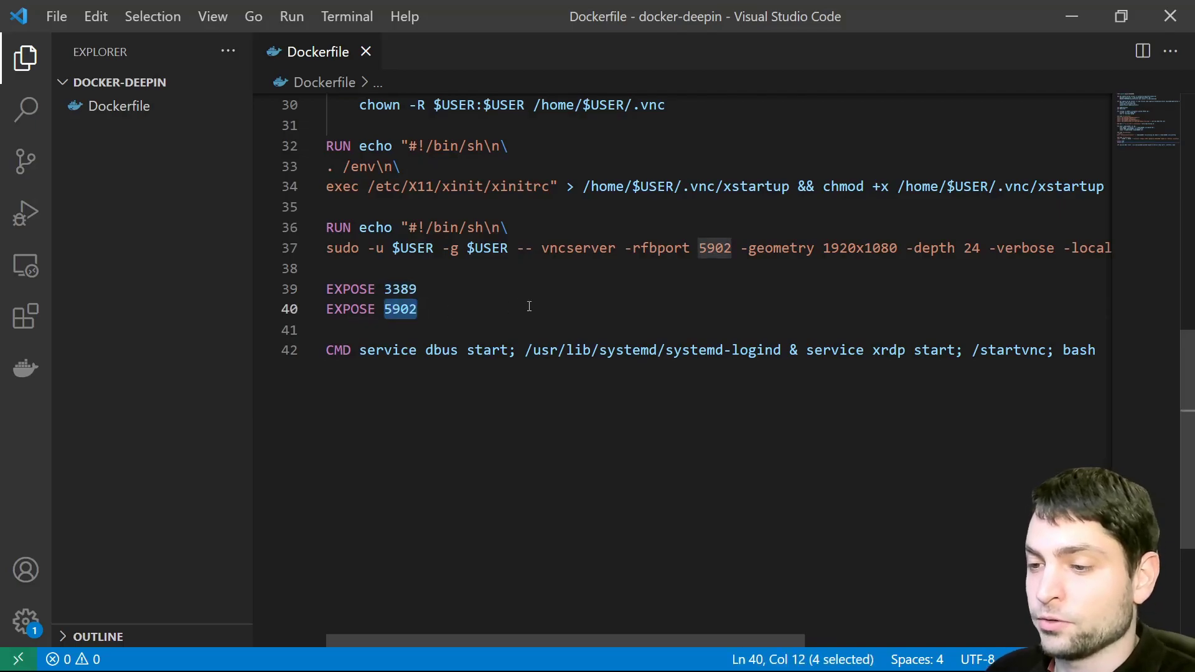
{"action": "mouse_move", "coordinate": [555, 312]}
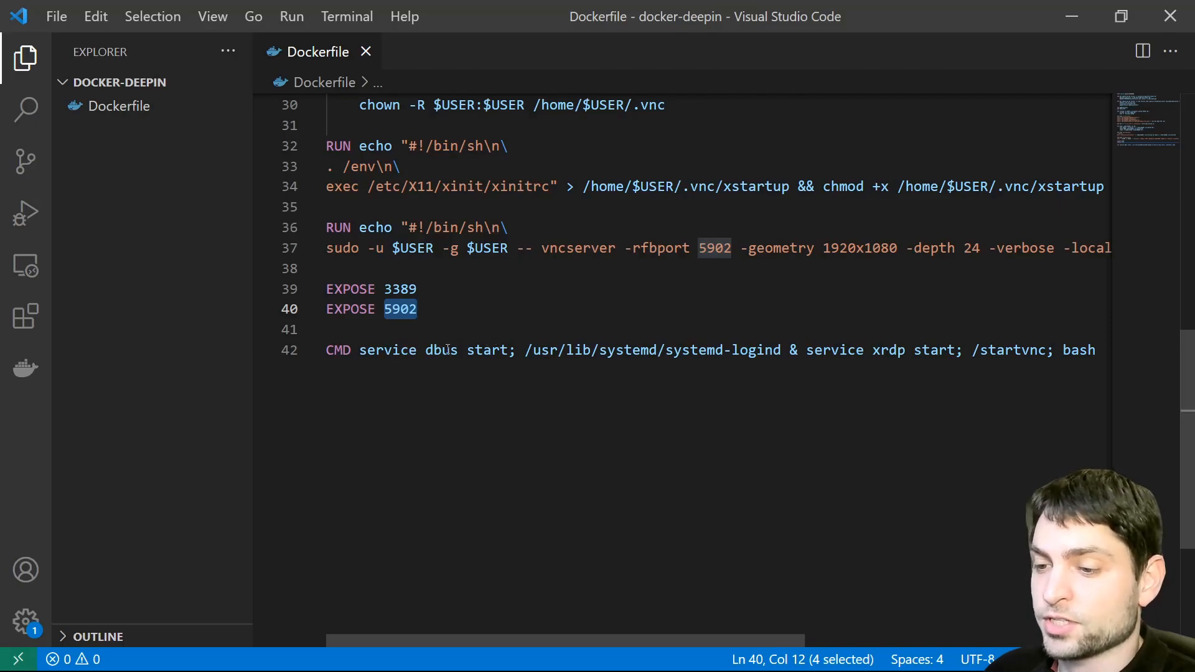
{"action": "double_click", "coordinate": [717, 350]}
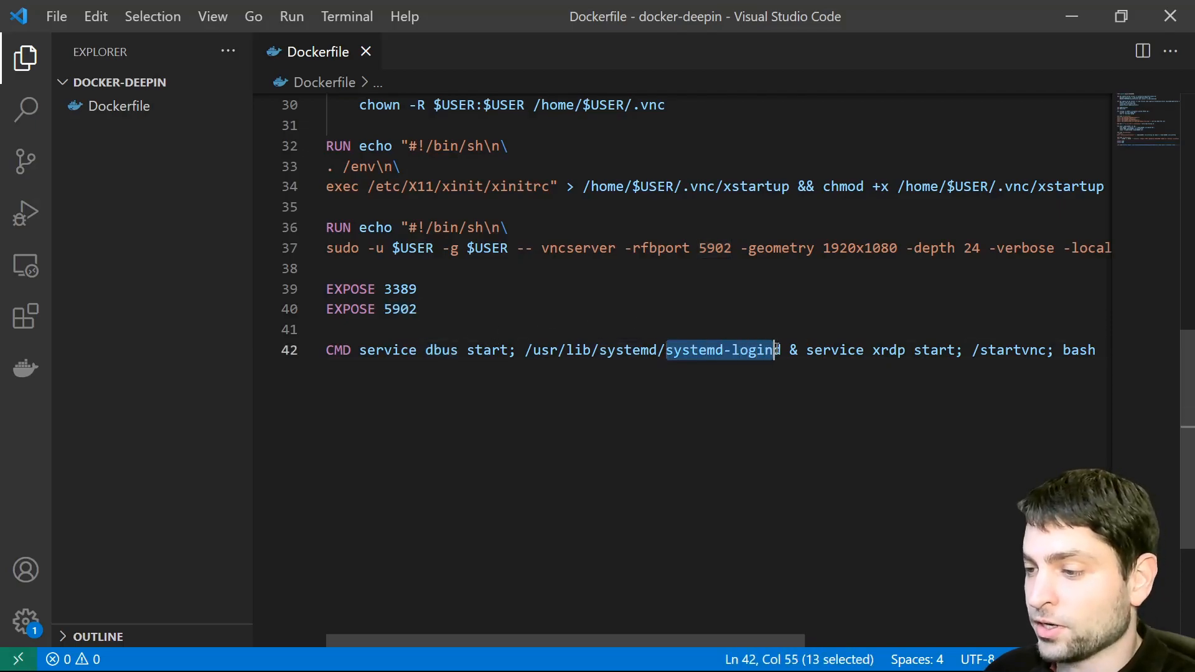
{"action": "double_click", "coordinate": [888, 350]}
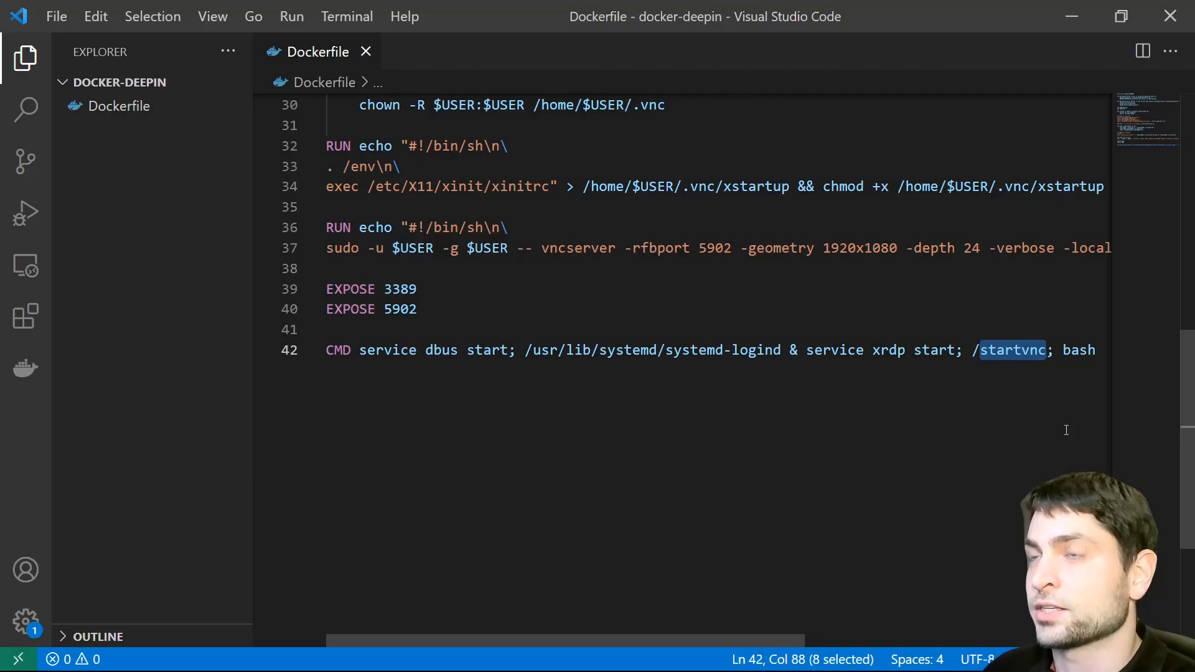
{"action": "mouse_move", "coordinate": [1034, 383]}
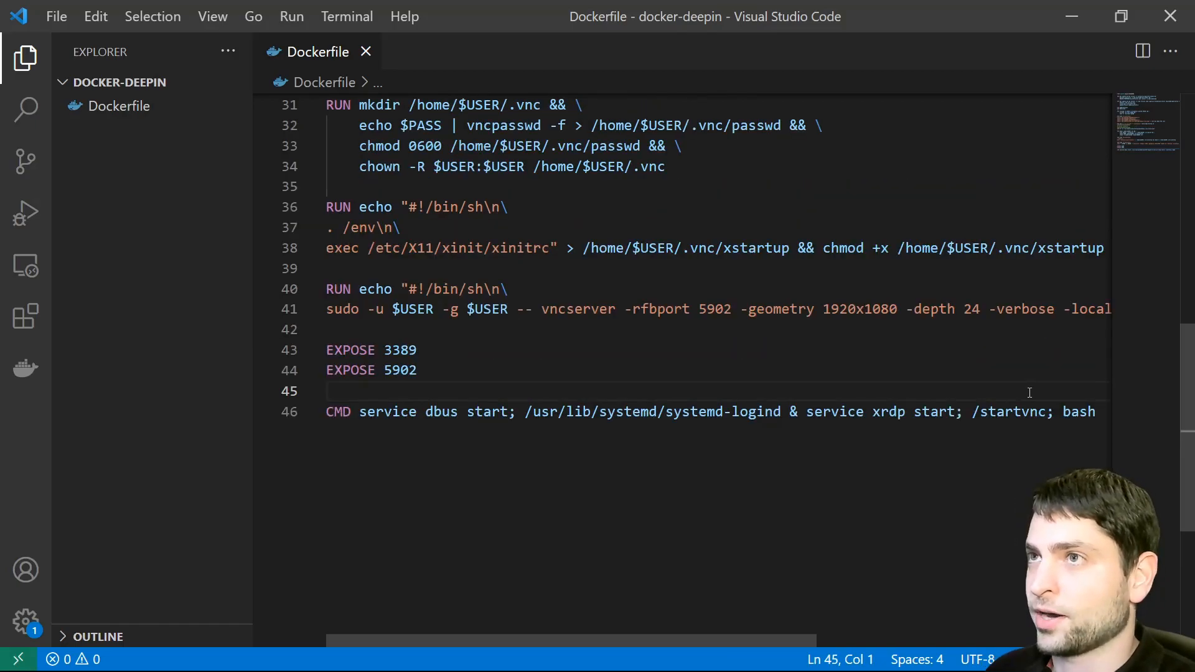
Step: Run docker build -t docker-deepin . in a new terminal in the project folder
{"action": "left_click", "coordinate": [346, 16]}
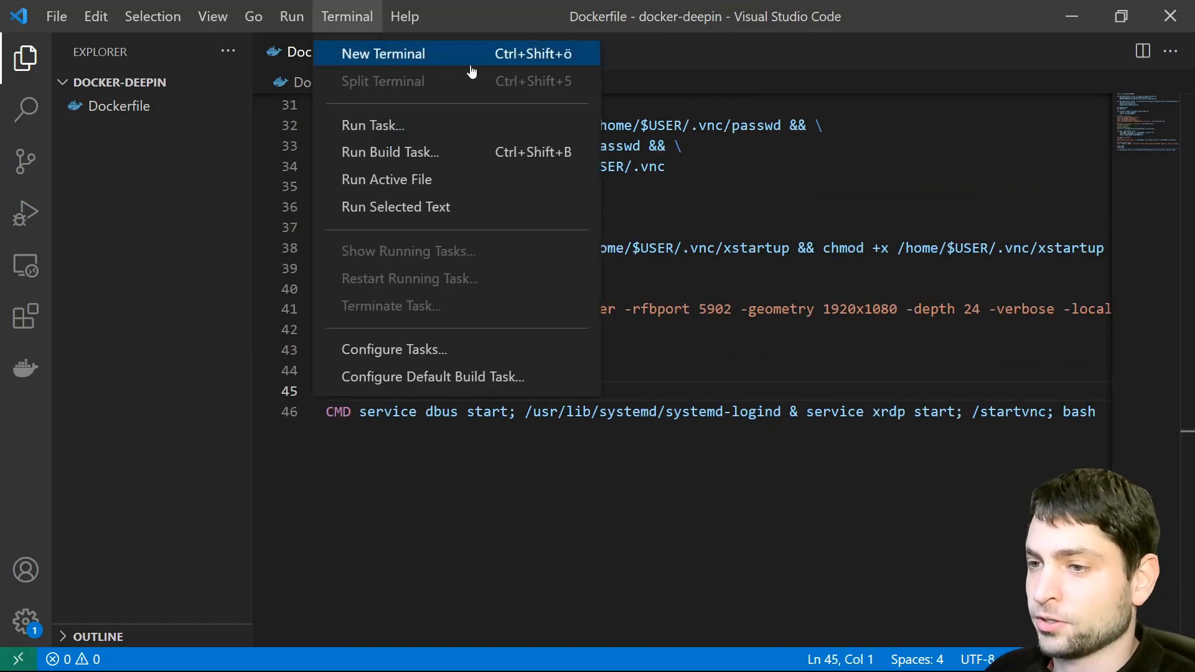
{"action": "left_click", "coordinate": [382, 54]}
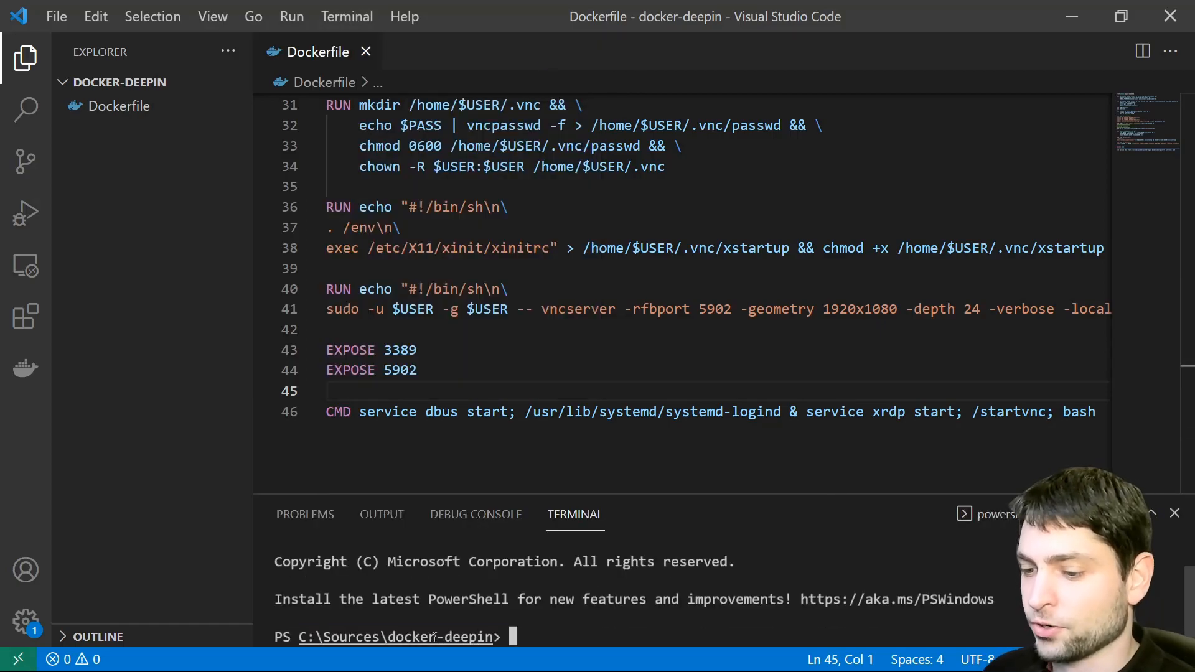
{"action": "type", "text": "docker build -"}
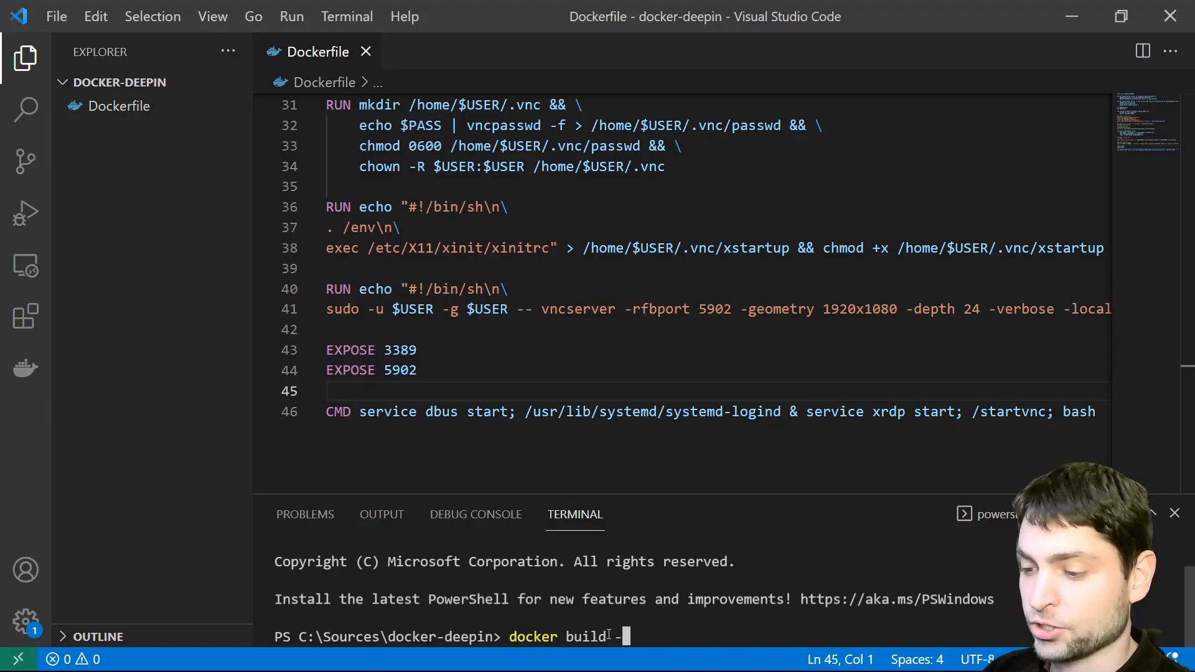
{"action": "type", "text": "t"}
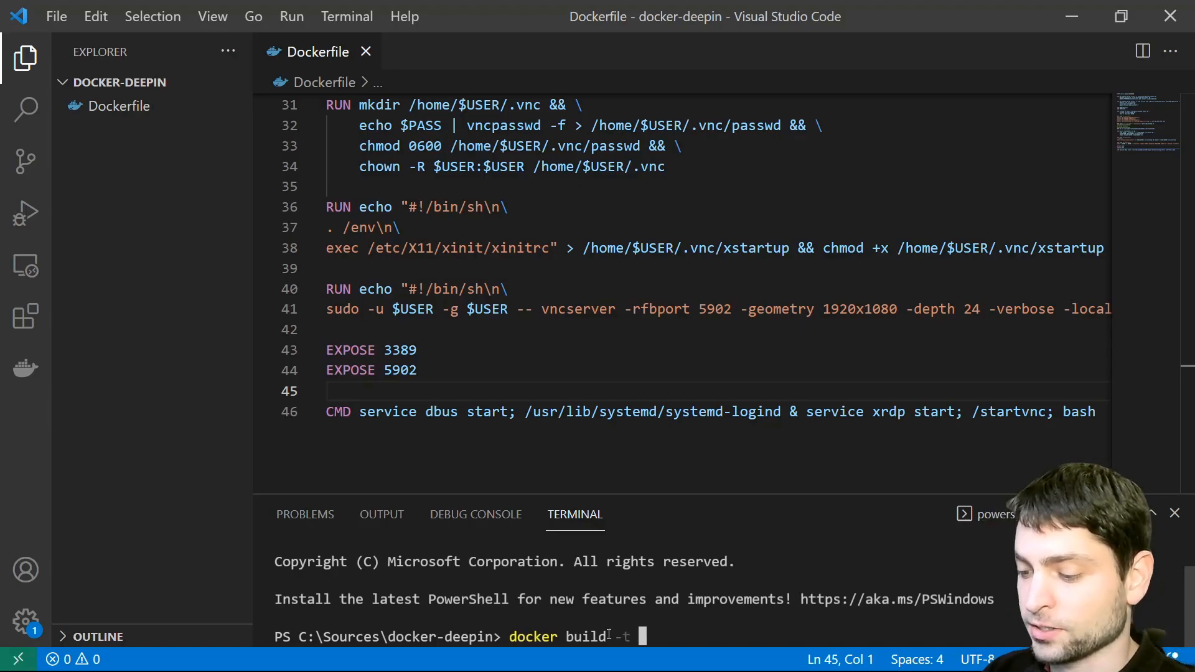
{"action": "type", "text": "docker-deepi"}
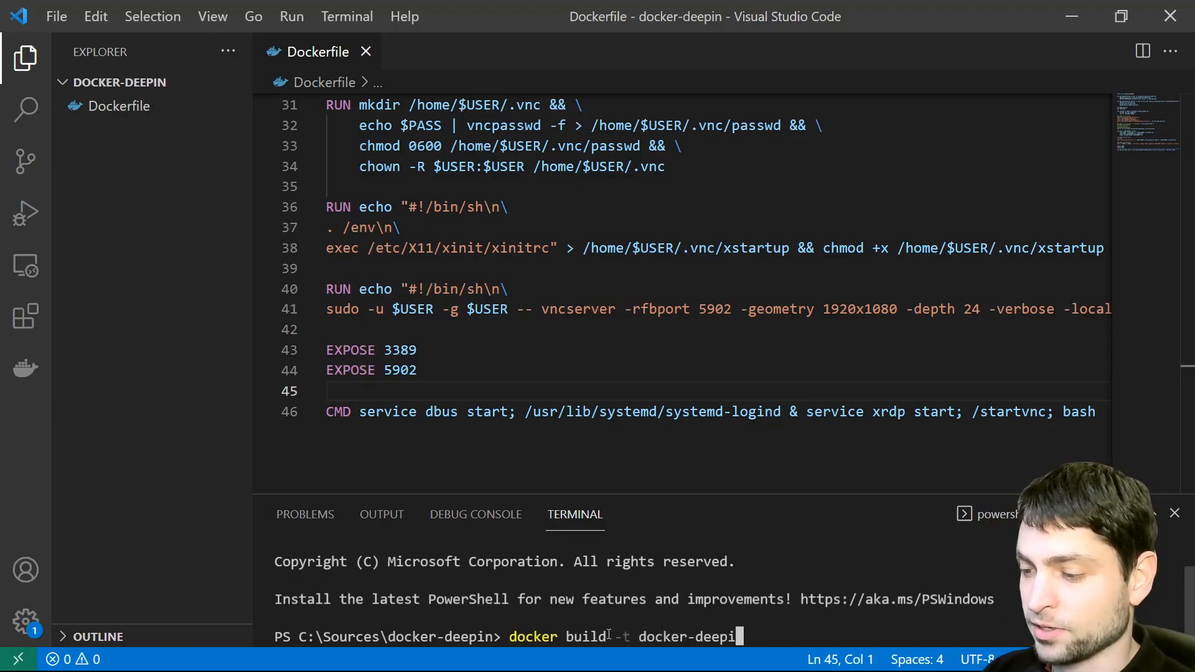
{"action": "type", "text": "."}
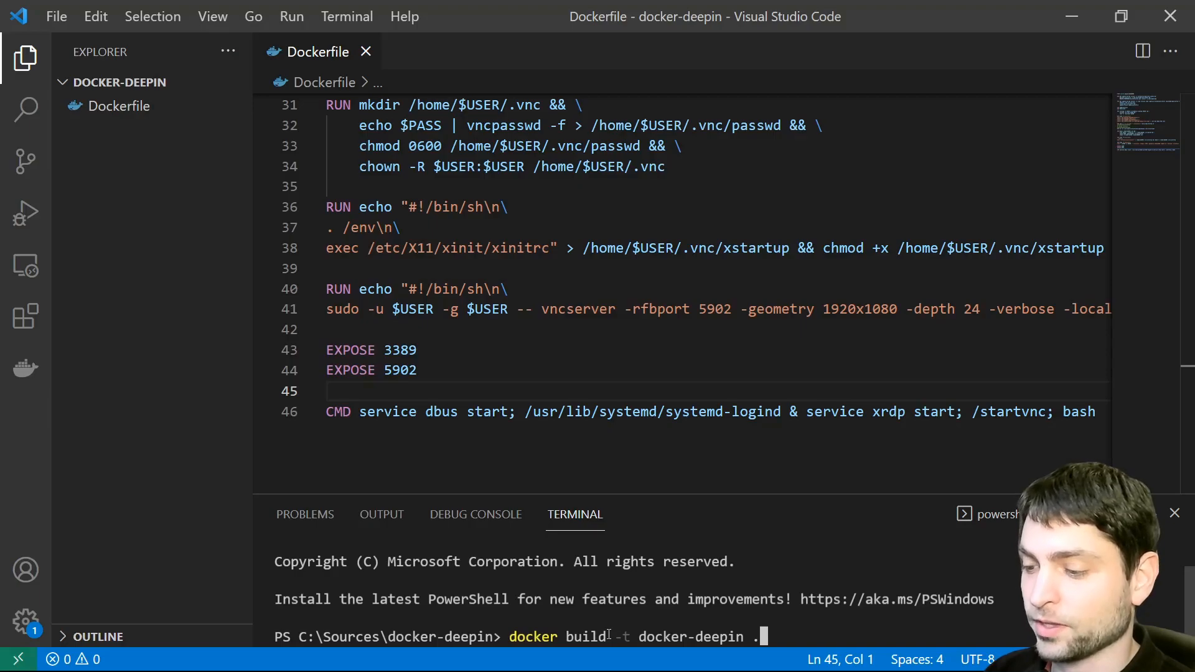
{"action": "key", "text": "Return"}
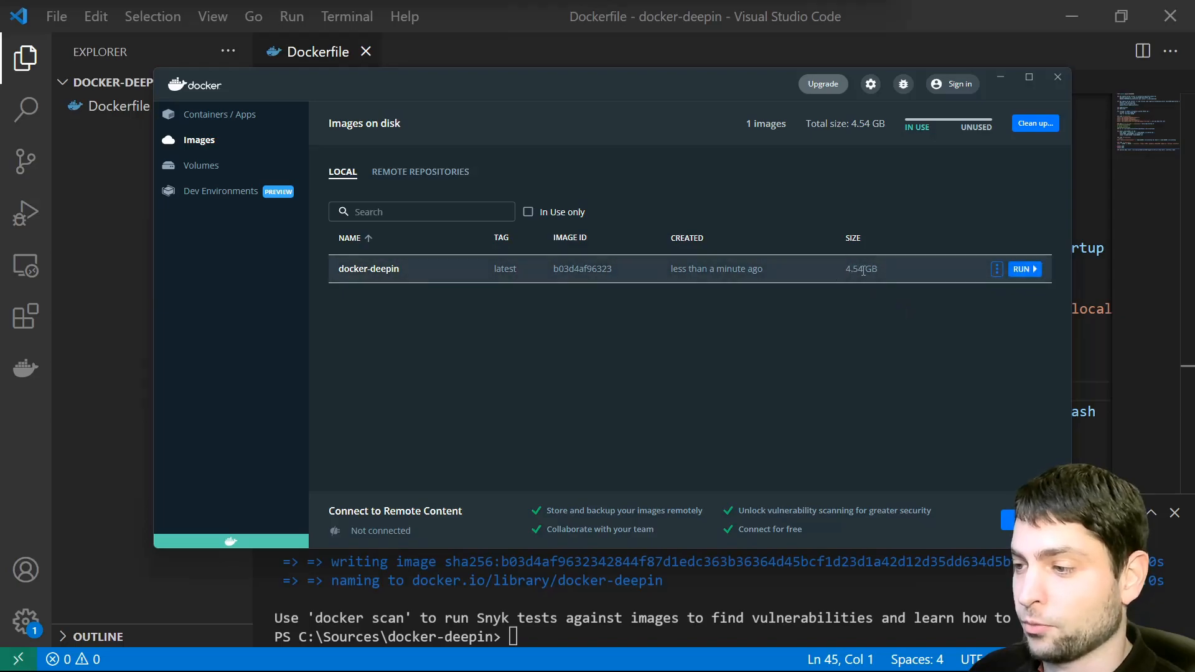
{"action": "mouse_move", "coordinate": [855, 350]}
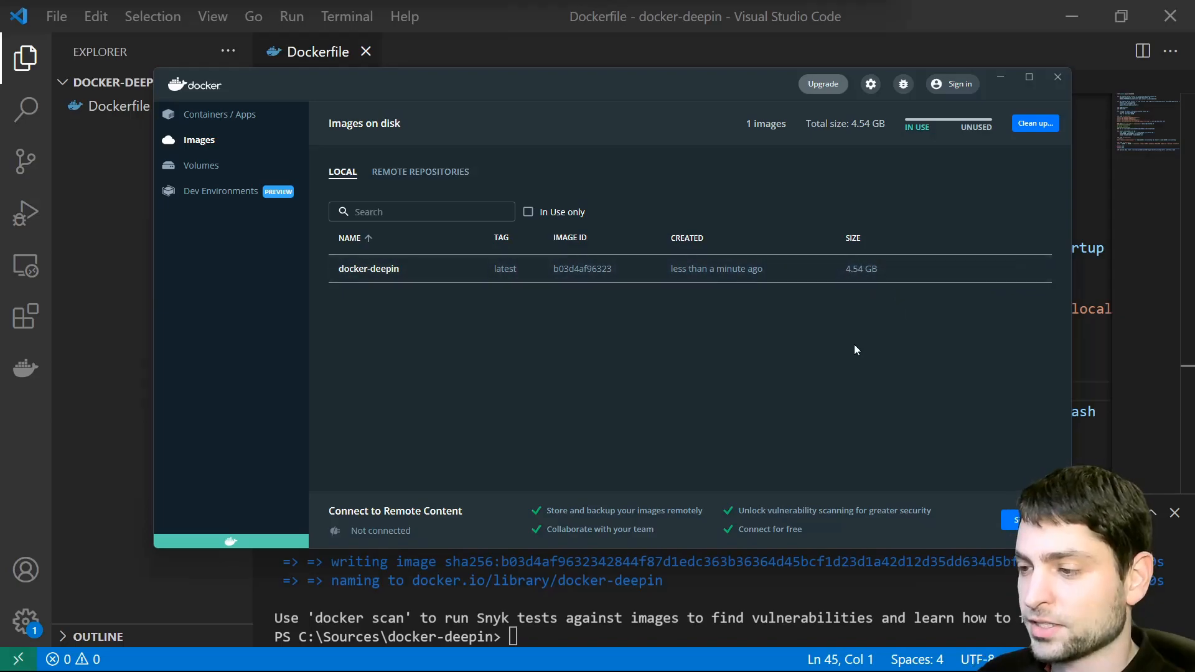
{"action": "mouse_move", "coordinate": [1020, 269]}
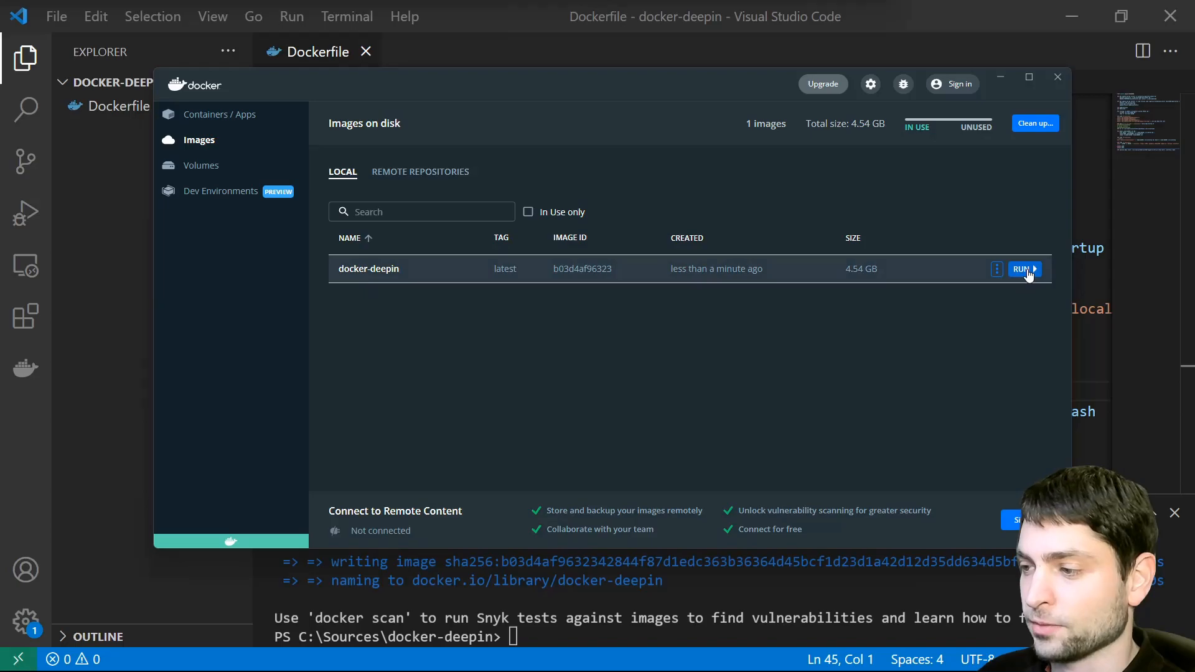
Step: Launch a docker-deepin container with host port 3389 mapped to container port 3389
{"action": "left_click", "coordinate": [1020, 268]}
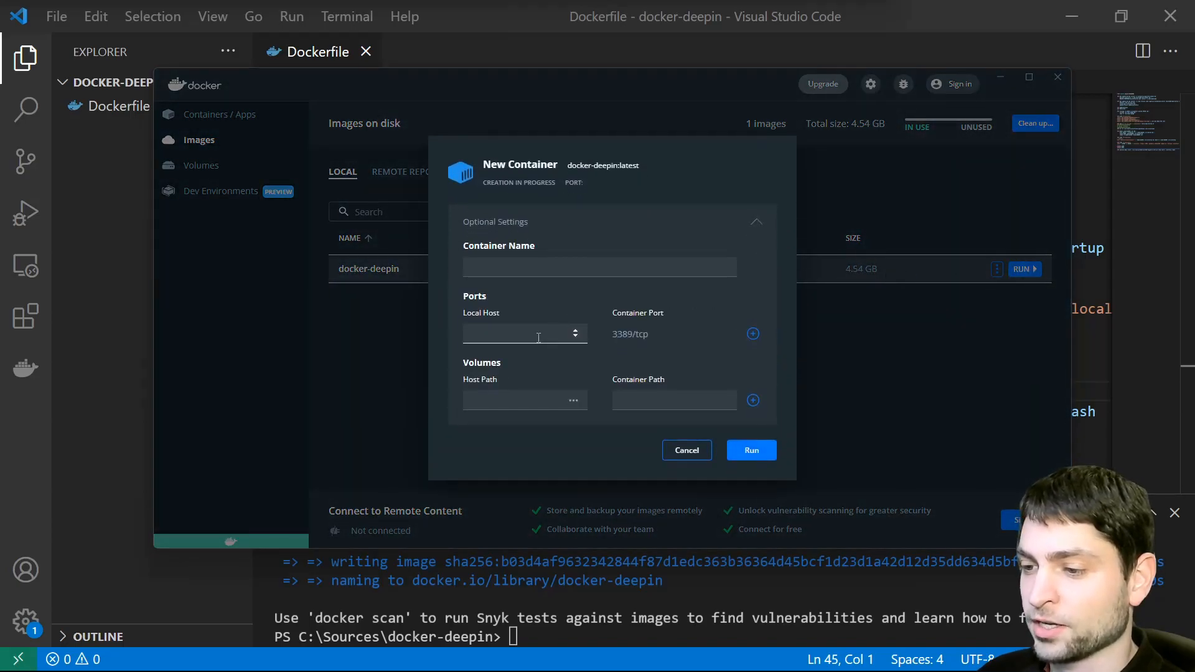
{"action": "mouse_move", "coordinate": [555, 304]}
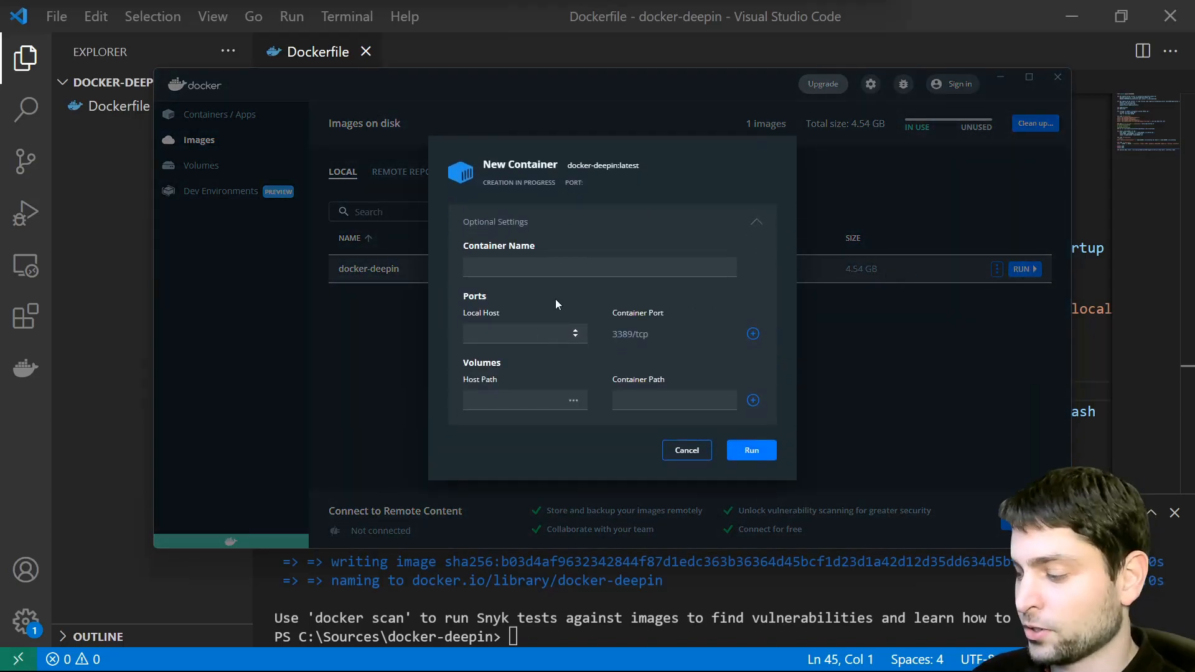
{"action": "type", "text": "3389"}
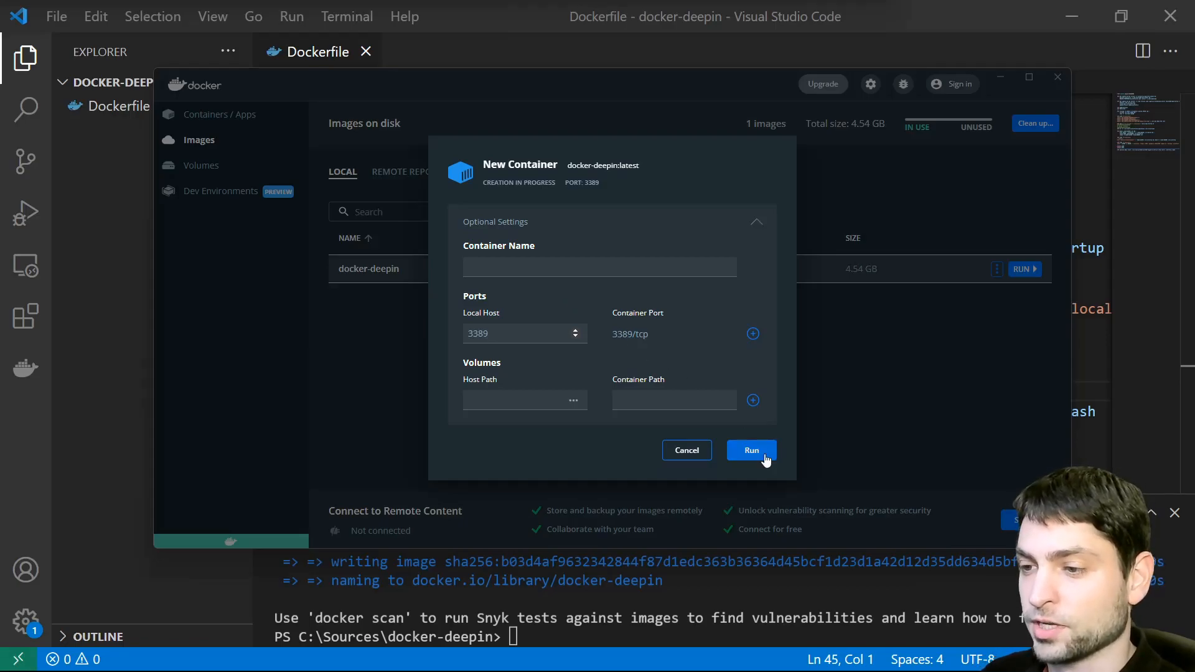
{"action": "left_click", "coordinate": [749, 449]}
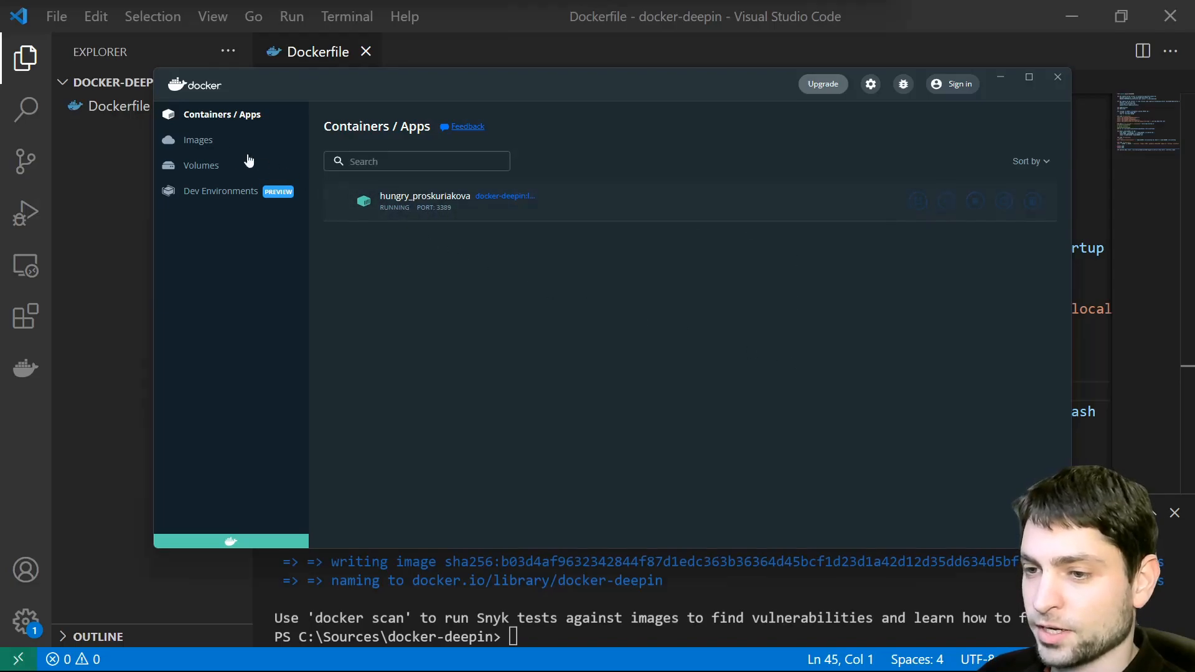
Step: Launch a second docker-deepin container with host port 5902 mapped to 5902/tcp
{"action": "left_click", "coordinate": [198, 140]}
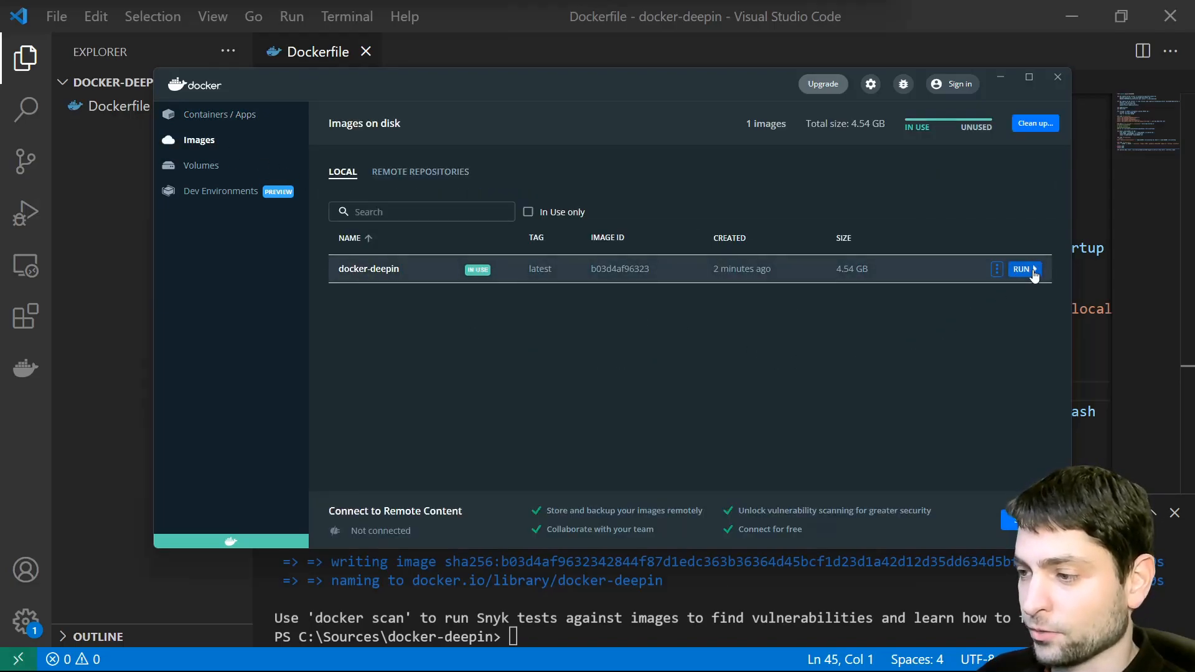
{"action": "left_click", "coordinate": [1021, 269]}
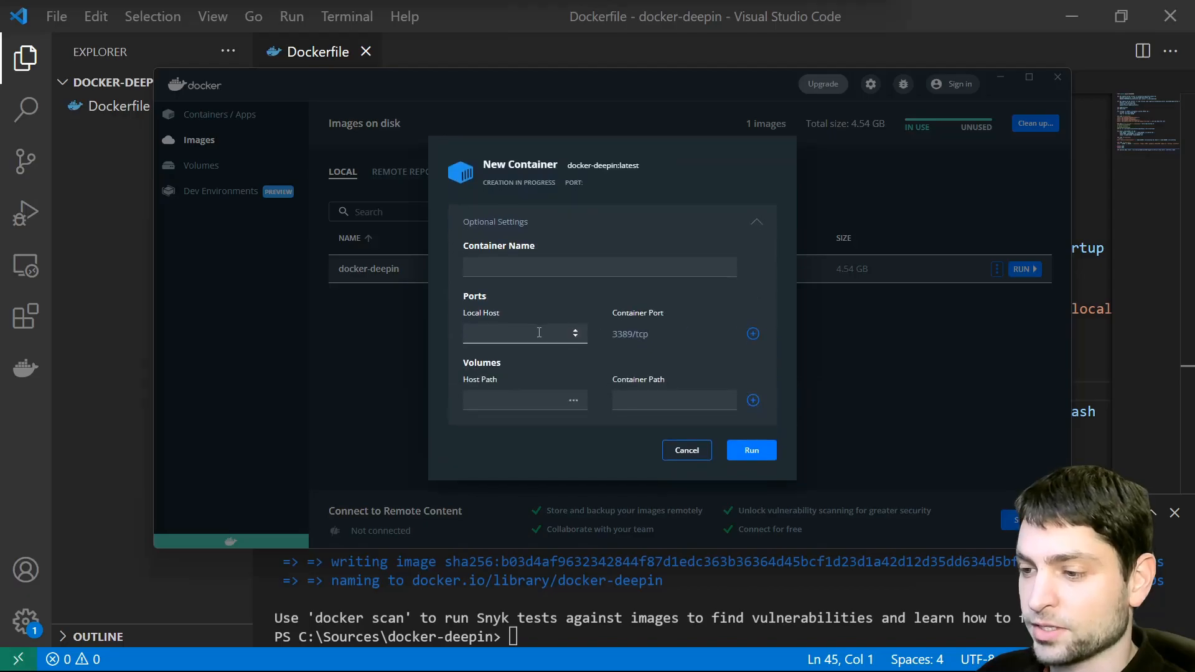
{"action": "mouse_move", "coordinate": [540, 322]}
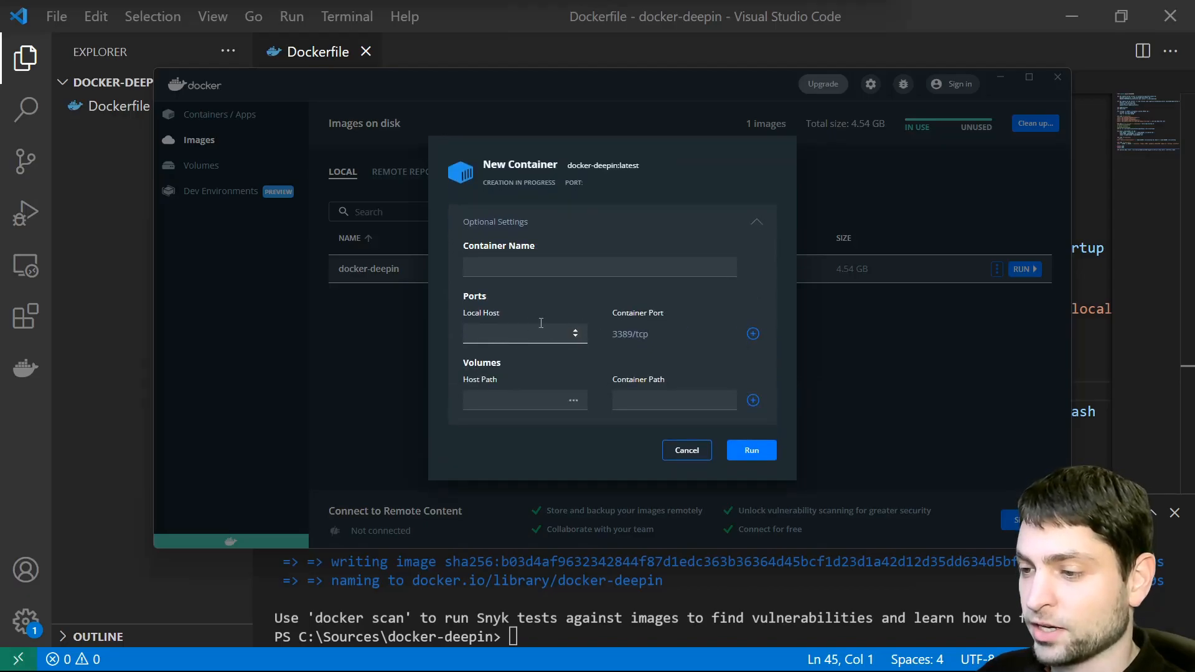
{"action": "left_click", "coordinate": [752, 333]}
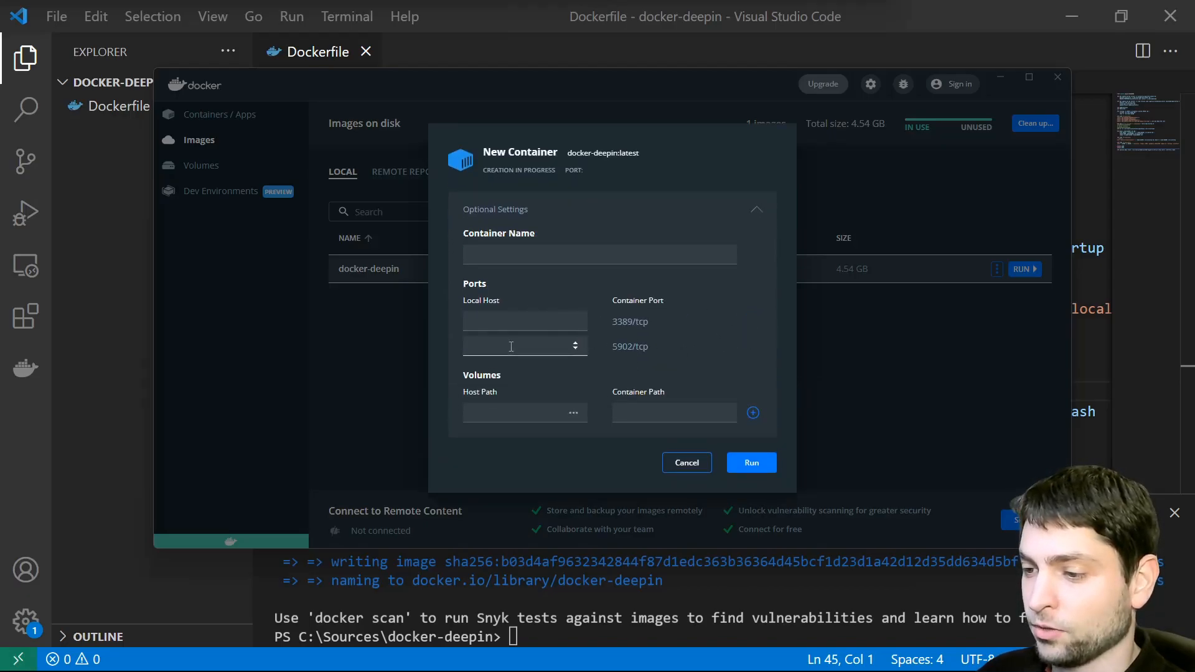
{"action": "type", "text": "5902"}
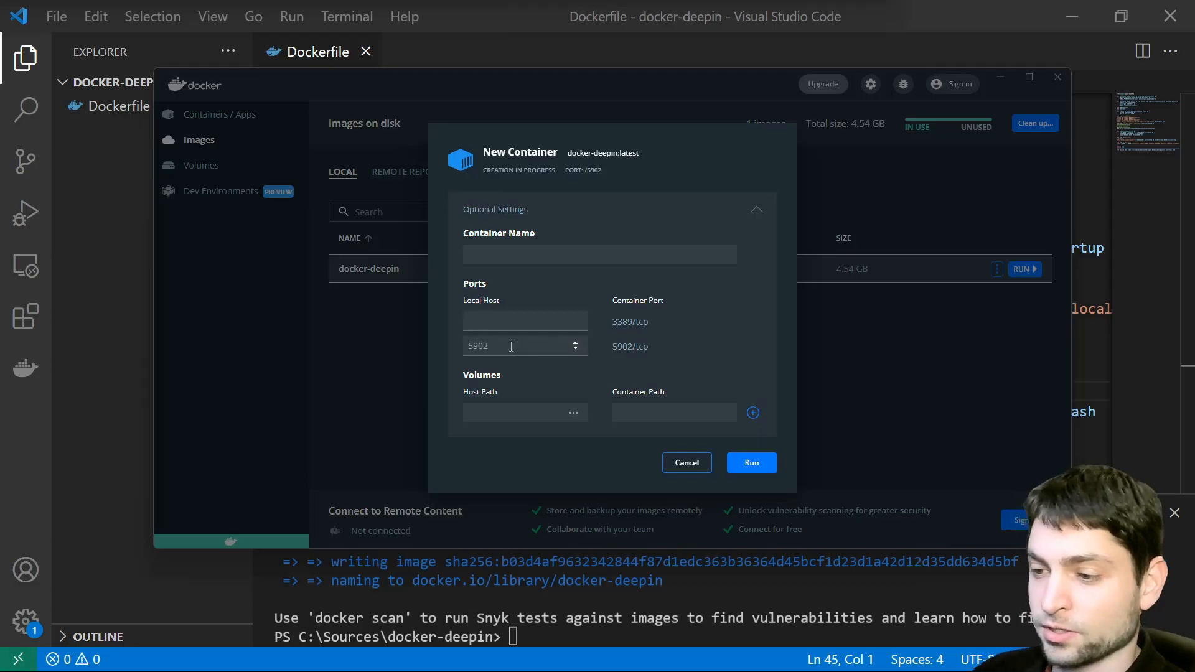
{"action": "mouse_move", "coordinate": [738, 362]}
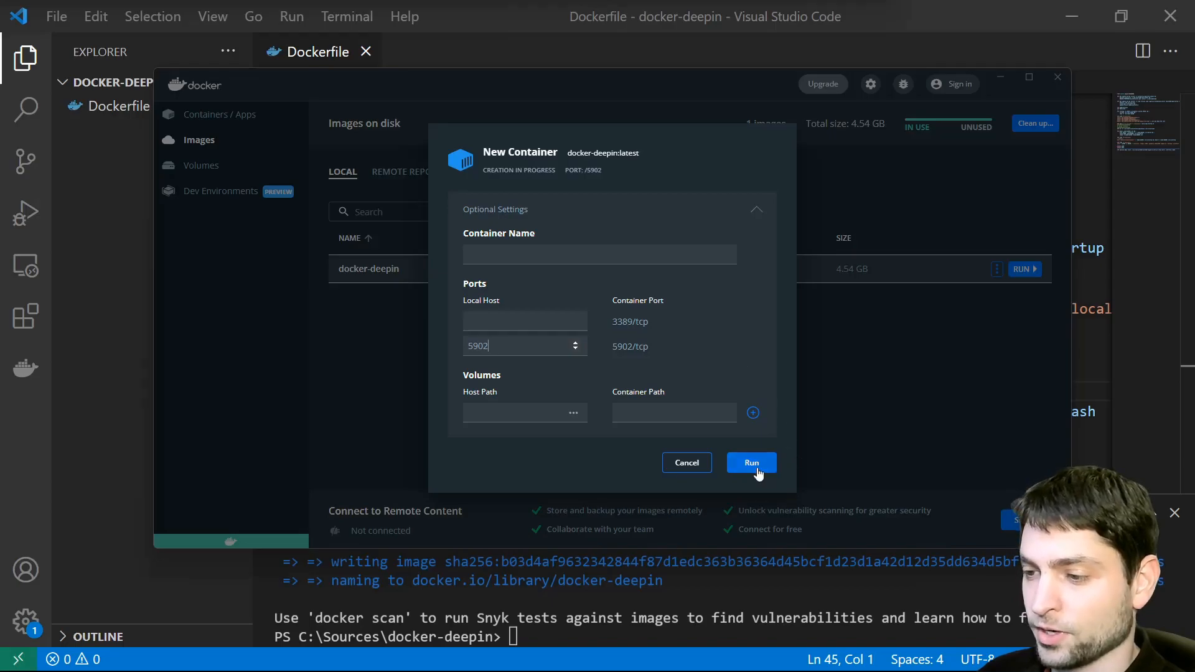
{"action": "left_click", "coordinate": [751, 463]}
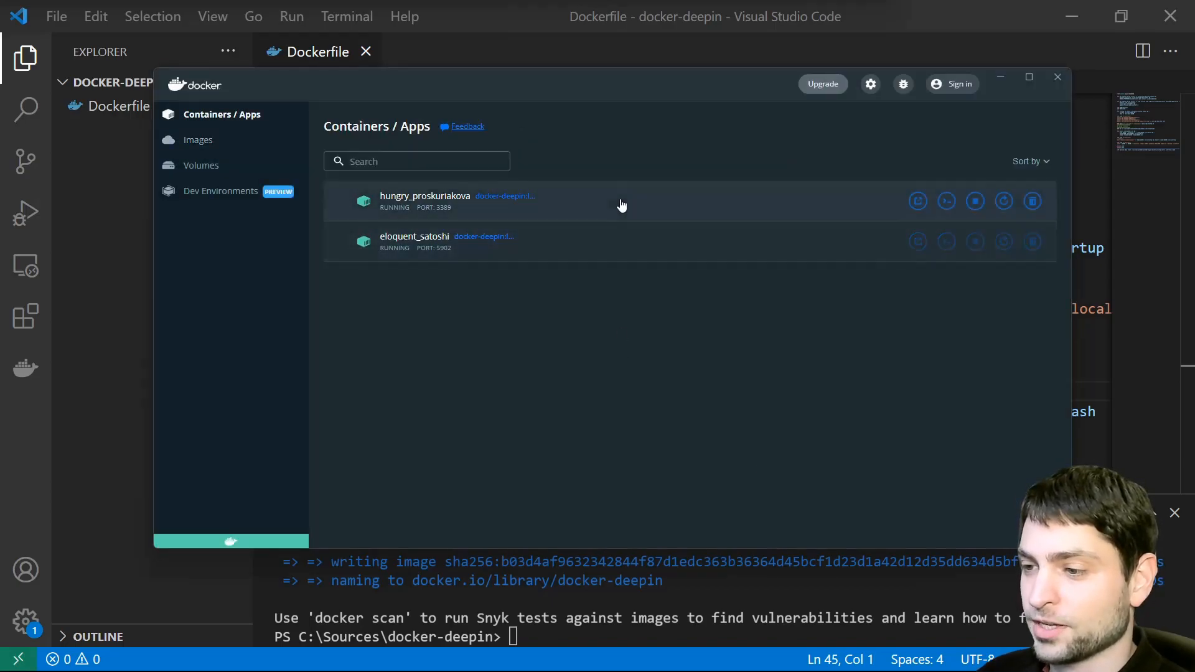
{"action": "mouse_move", "coordinate": [617, 297]}
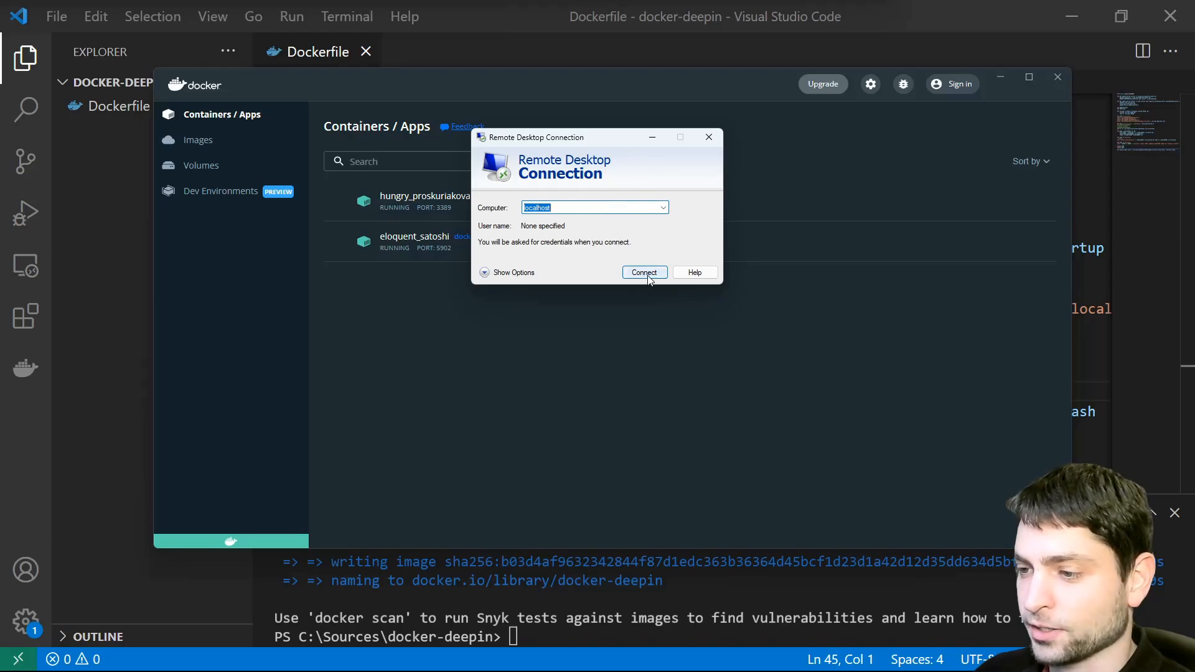
Step: Connect Remote Desktop to localhost to reach the container's xrdp login screen
{"action": "left_click", "coordinate": [644, 272]}
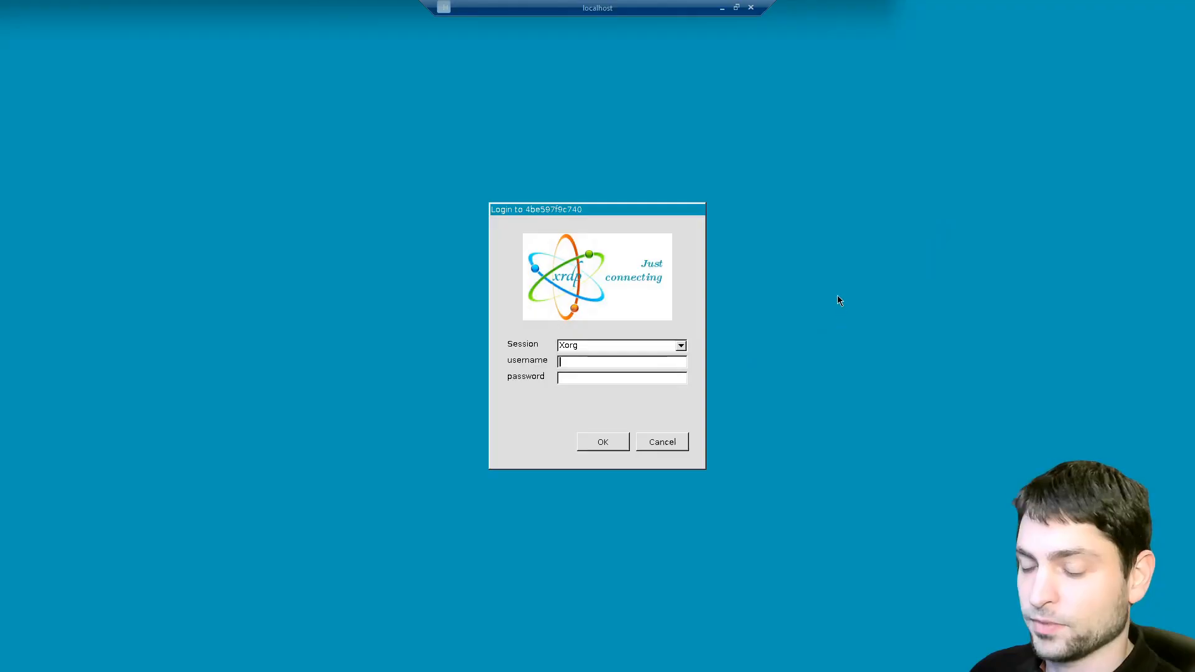
{"action": "mouse_move", "coordinate": [623, 362]}
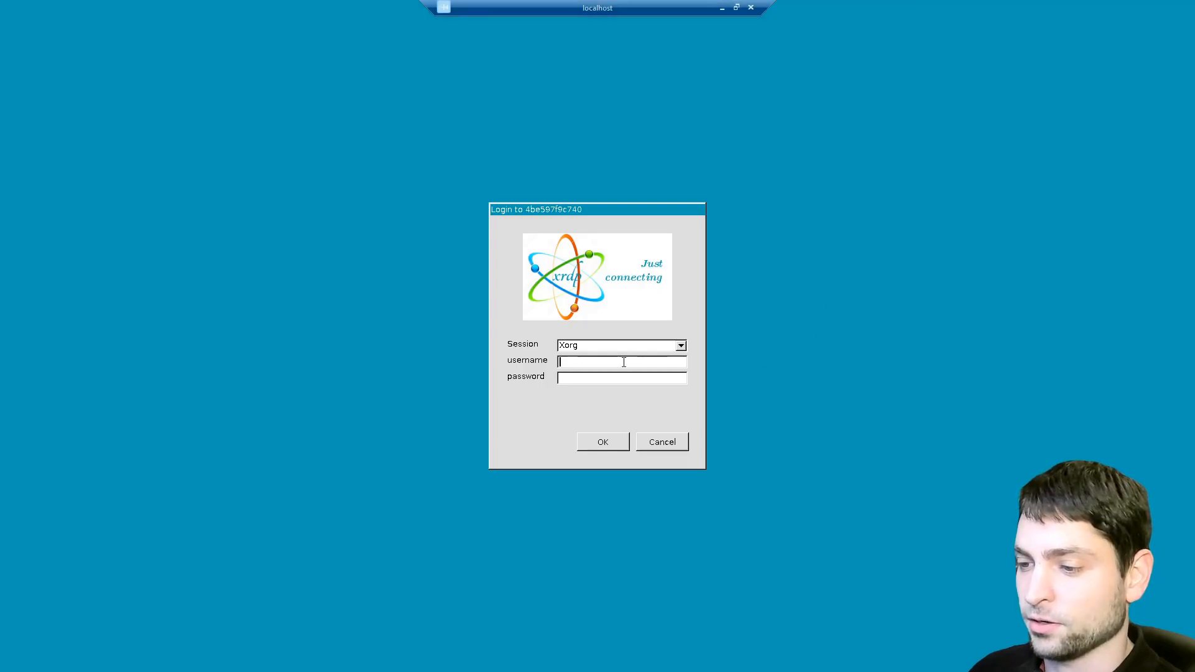
Step: Log in as testuser on the xrdp screen to start the Deepin Xorg session
{"action": "type", "text": "testuser"}
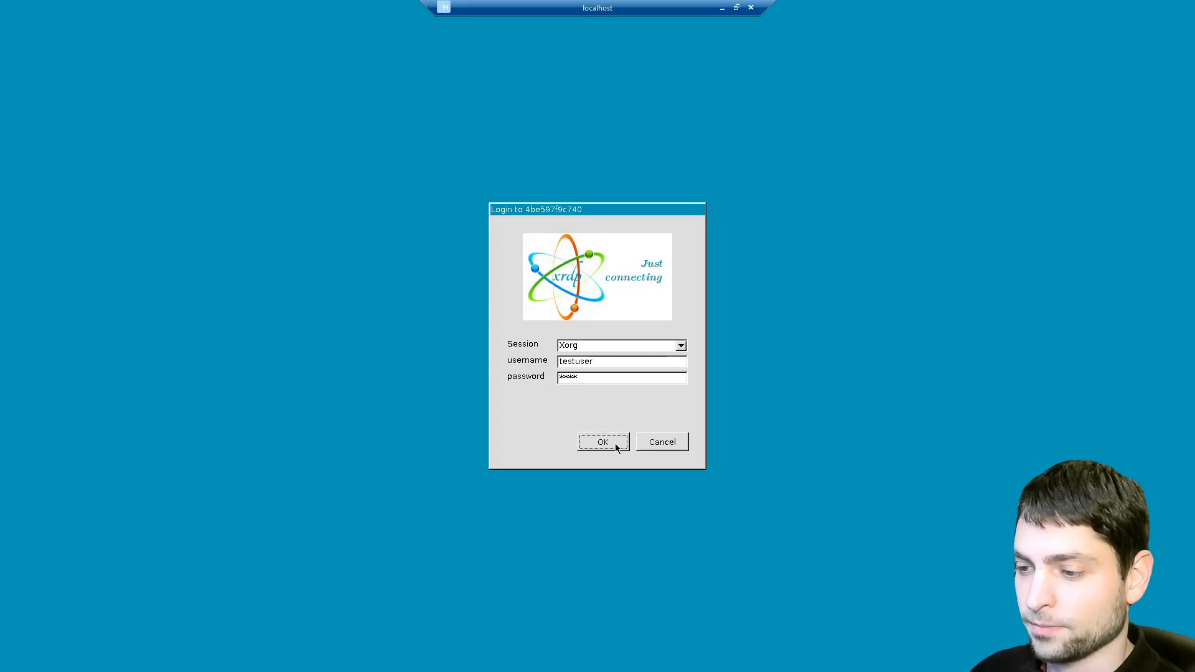
{"action": "left_click", "coordinate": [602, 441]}
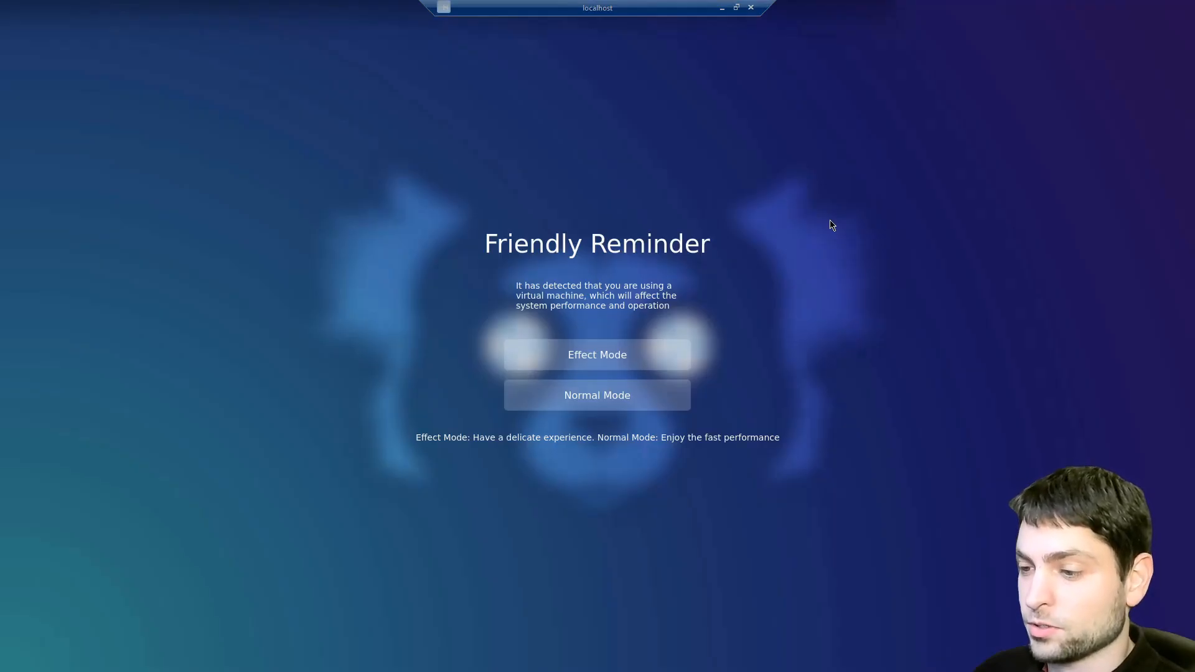
{"action": "mouse_move", "coordinate": [663, 293]}
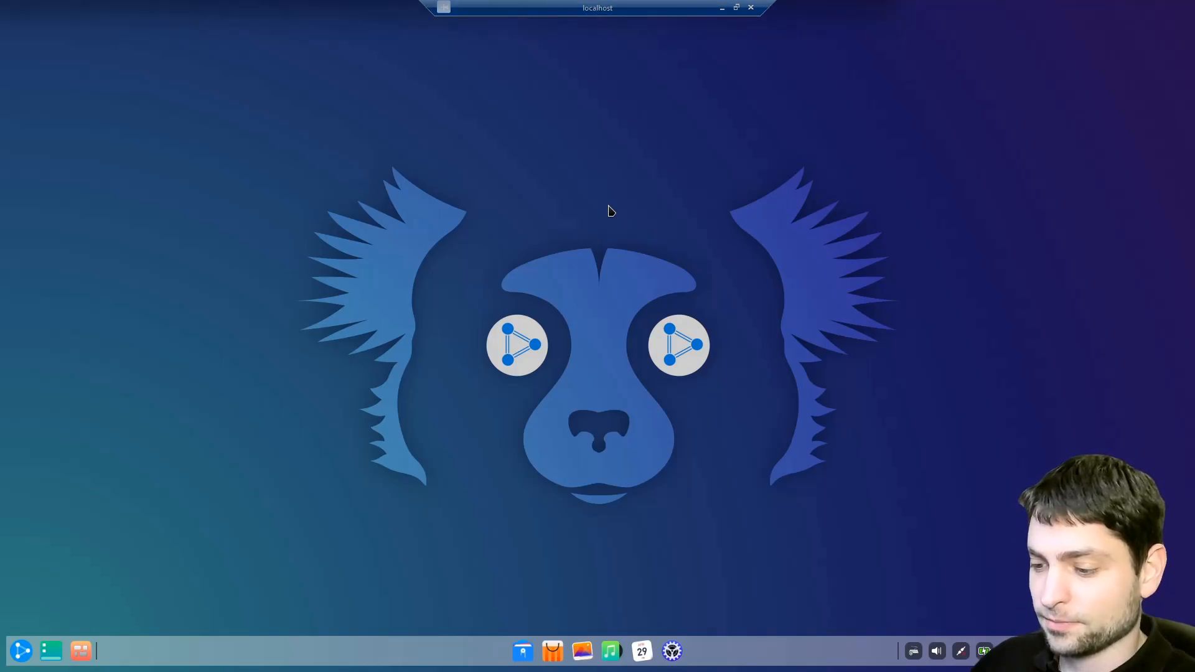
{"action": "mouse_move", "coordinate": [725, 284]}
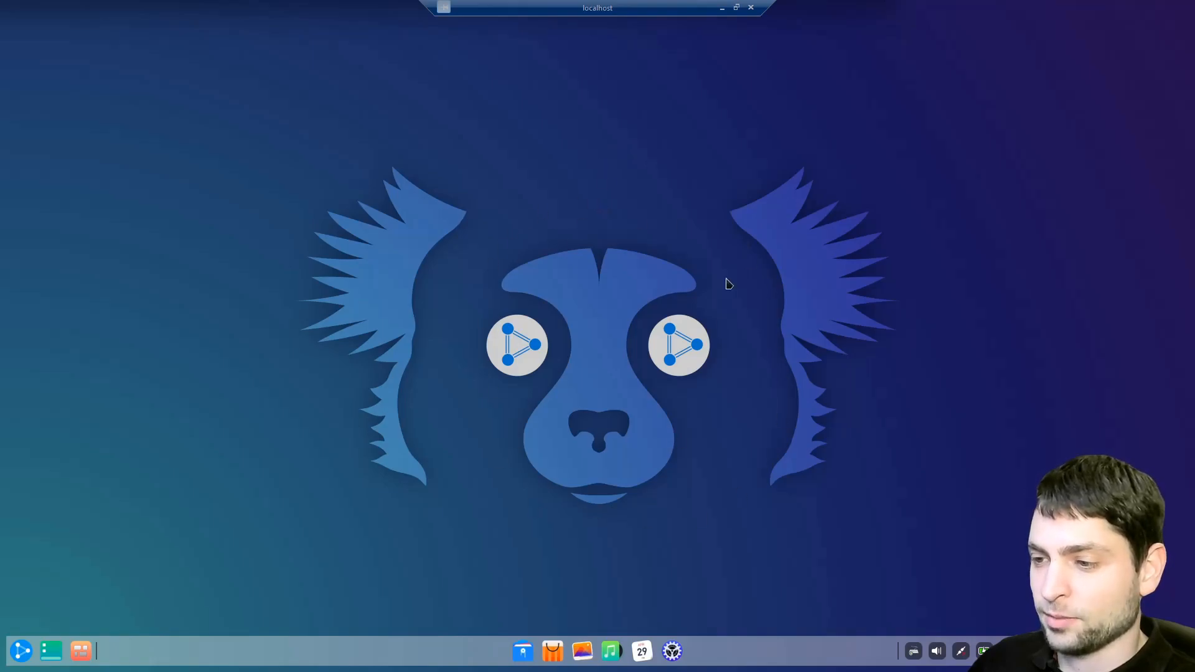
{"action": "mouse_move", "coordinate": [598, 212]}
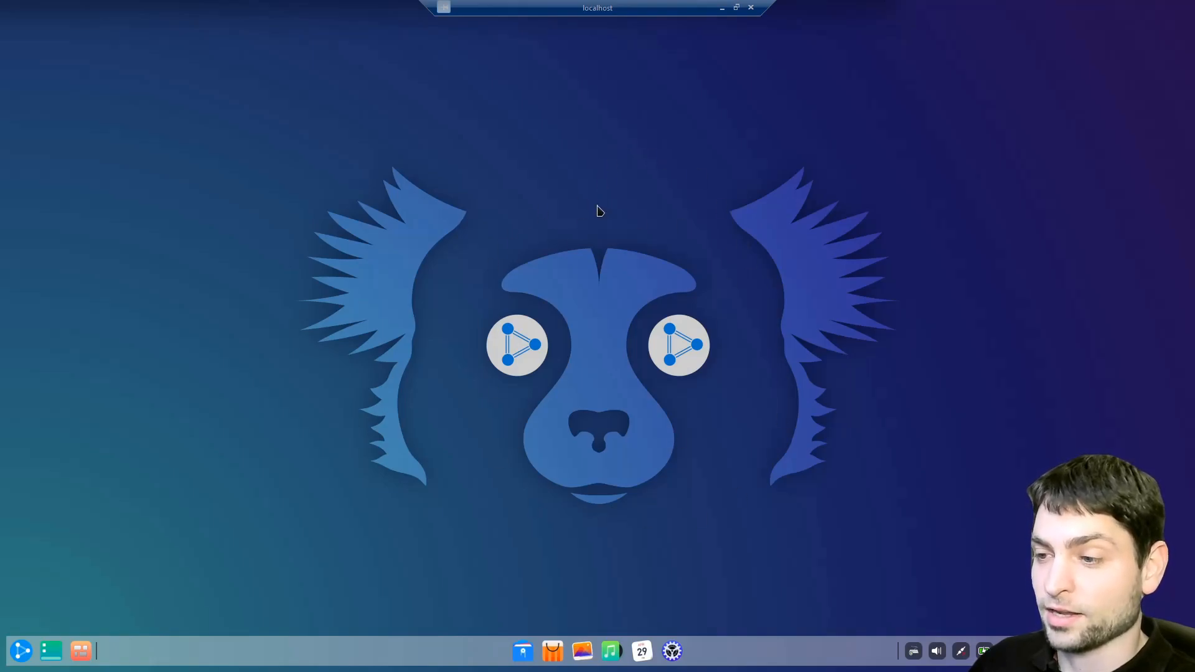
{"action": "mouse_move", "coordinate": [465, 652]}
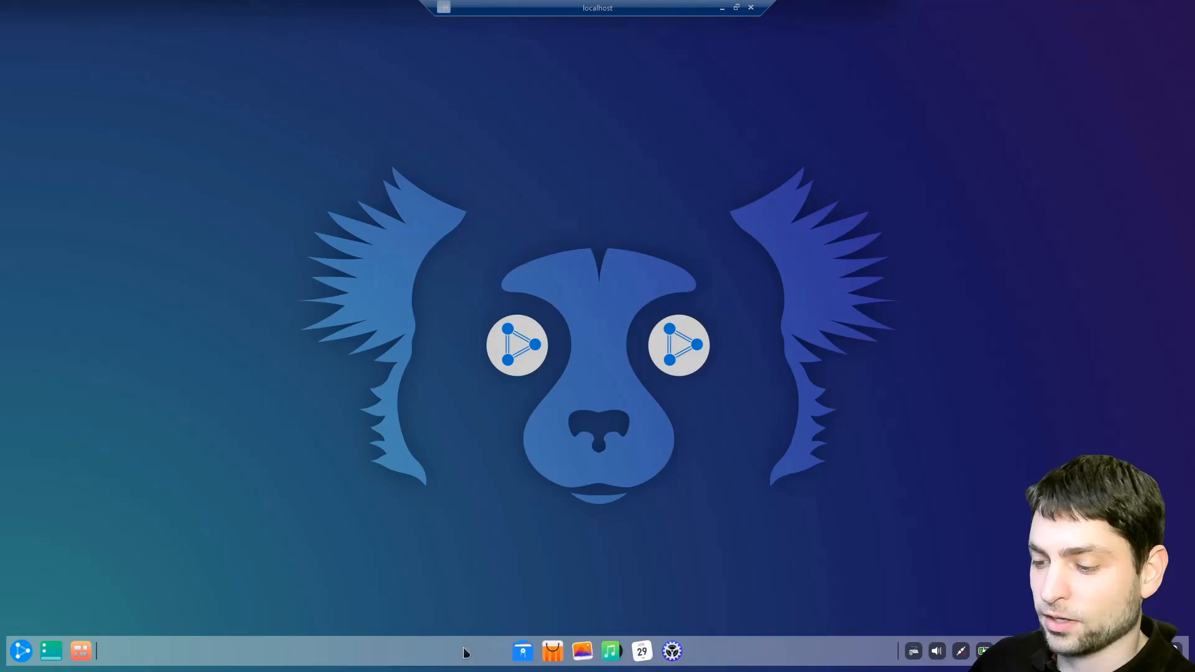
{"action": "mouse_move", "coordinate": [749, 566]}
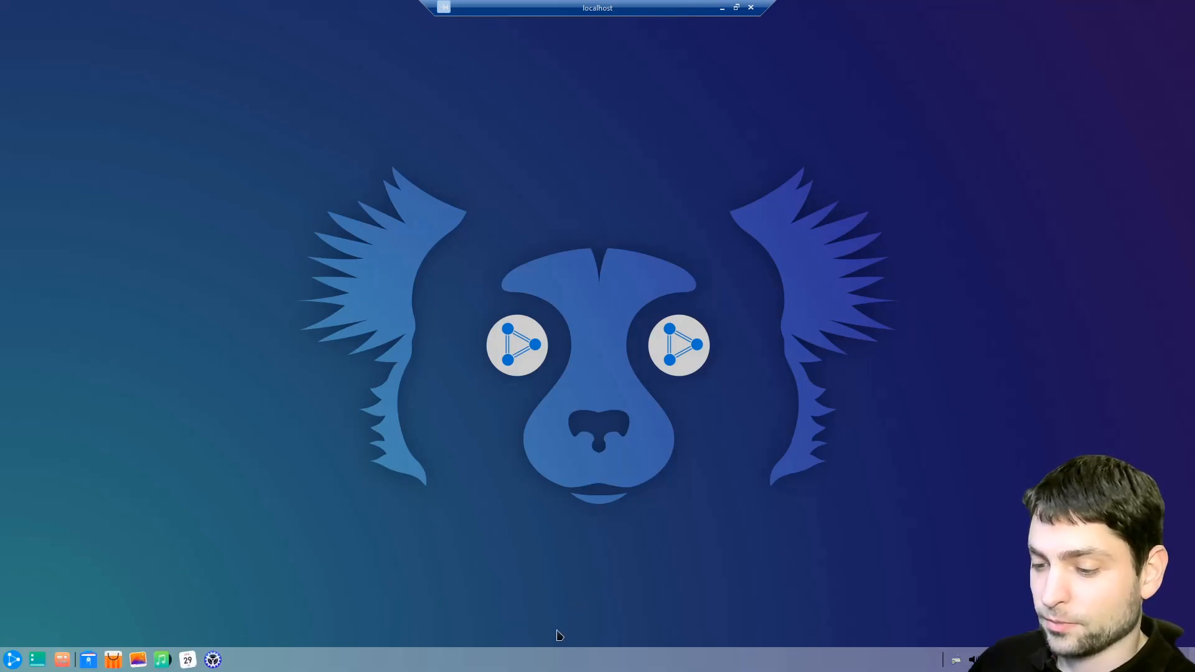
{"action": "mouse_move", "coordinate": [388, 663]}
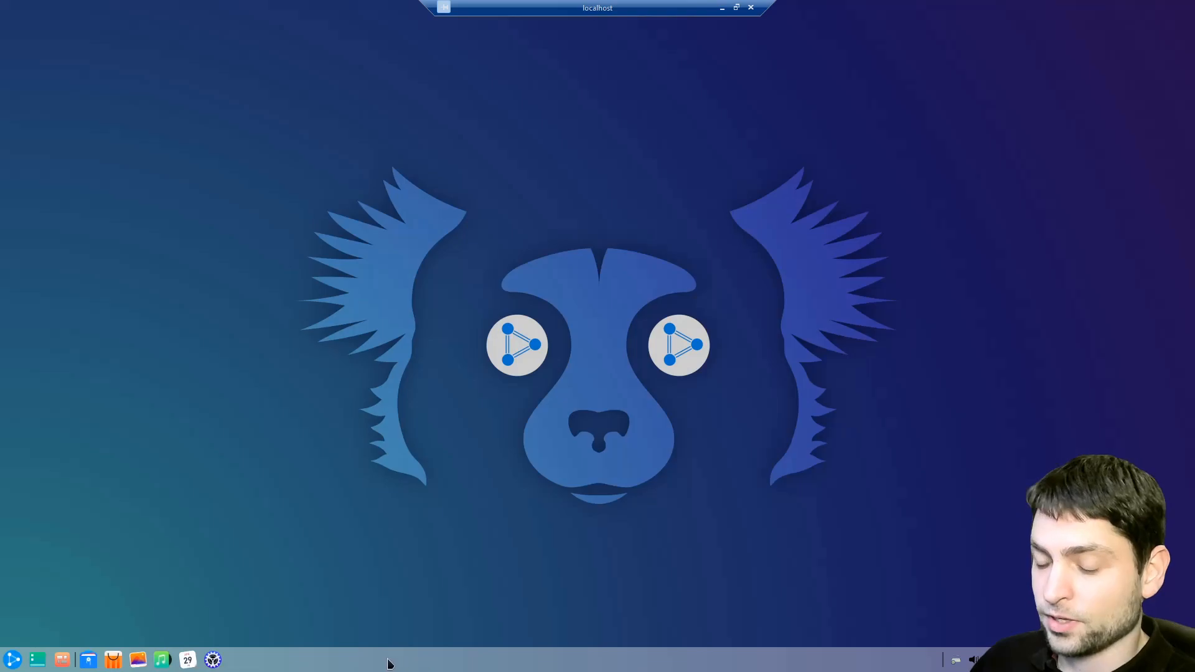
{"action": "right_click", "coordinate": [404, 659]}
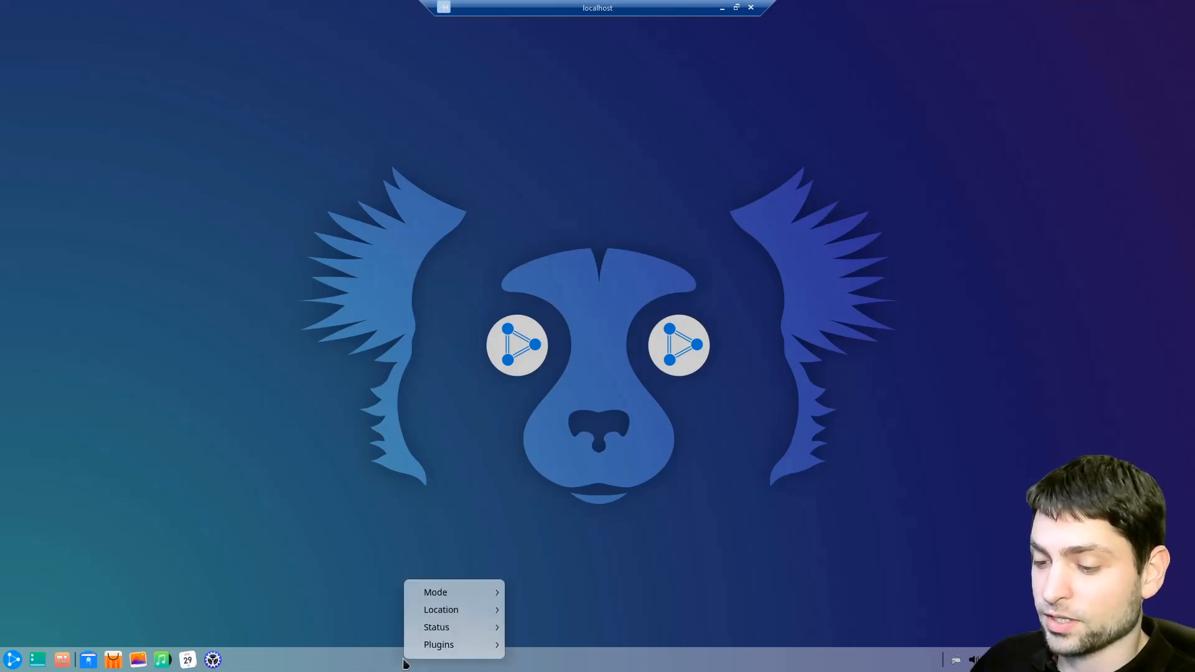
{"action": "left_click", "coordinate": [573, 644]}
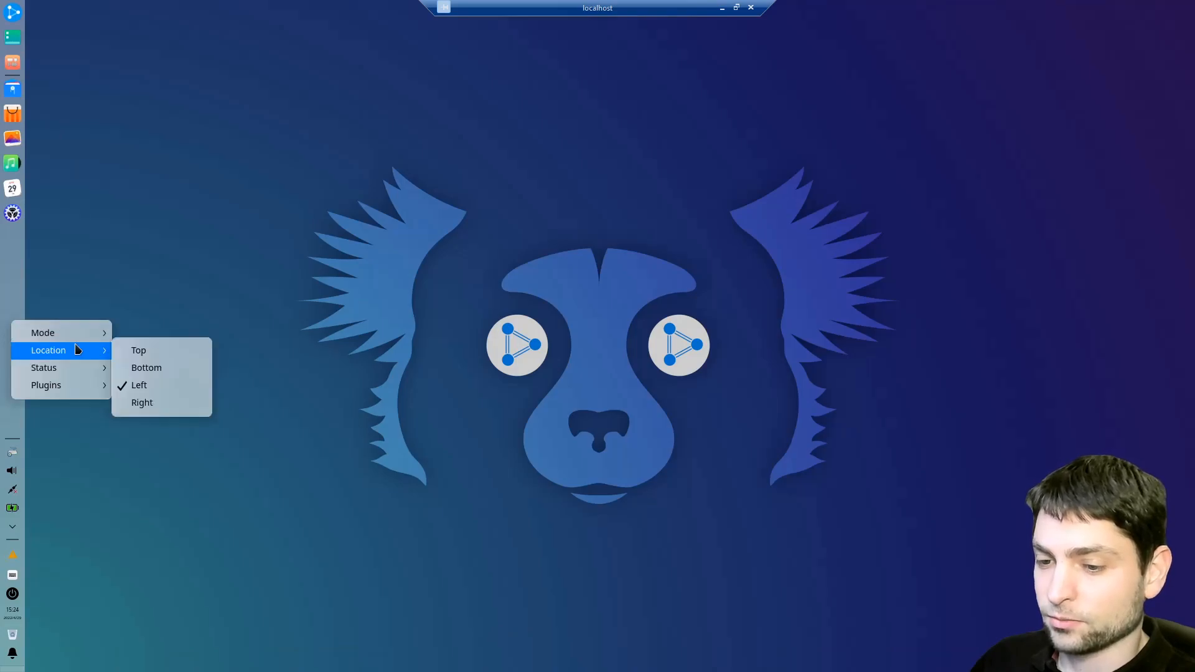
{"action": "left_click", "coordinate": [139, 351]}
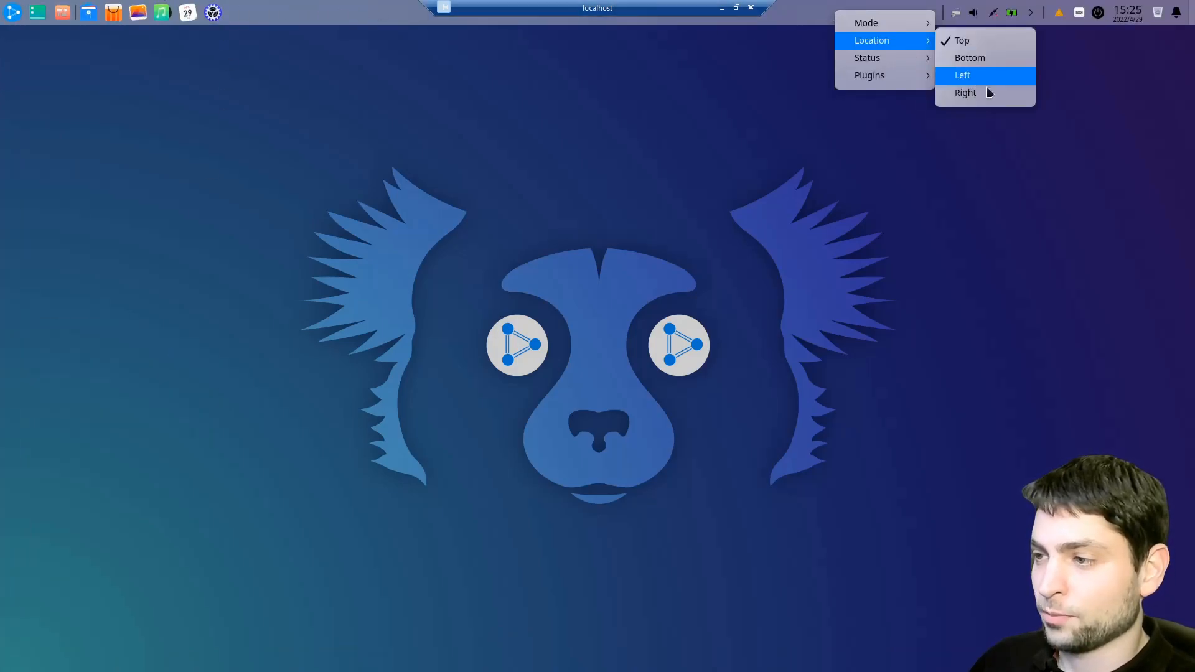
{"action": "mouse_move", "coordinate": [970, 57]}
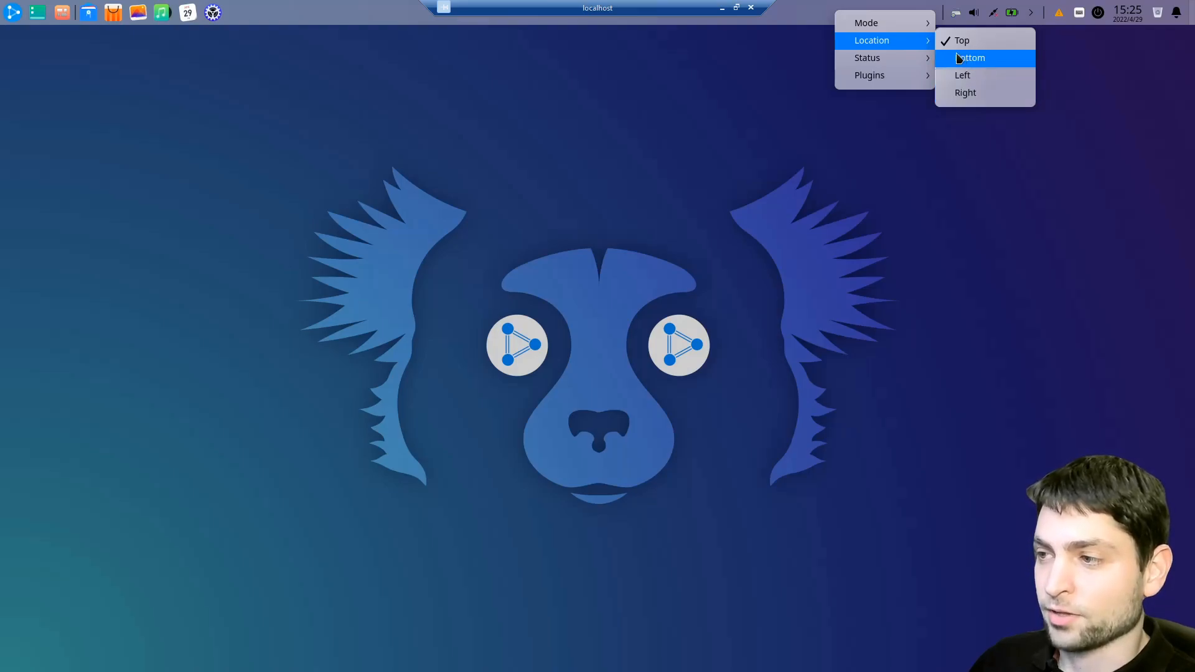
{"action": "left_click", "coordinate": [970, 59]}
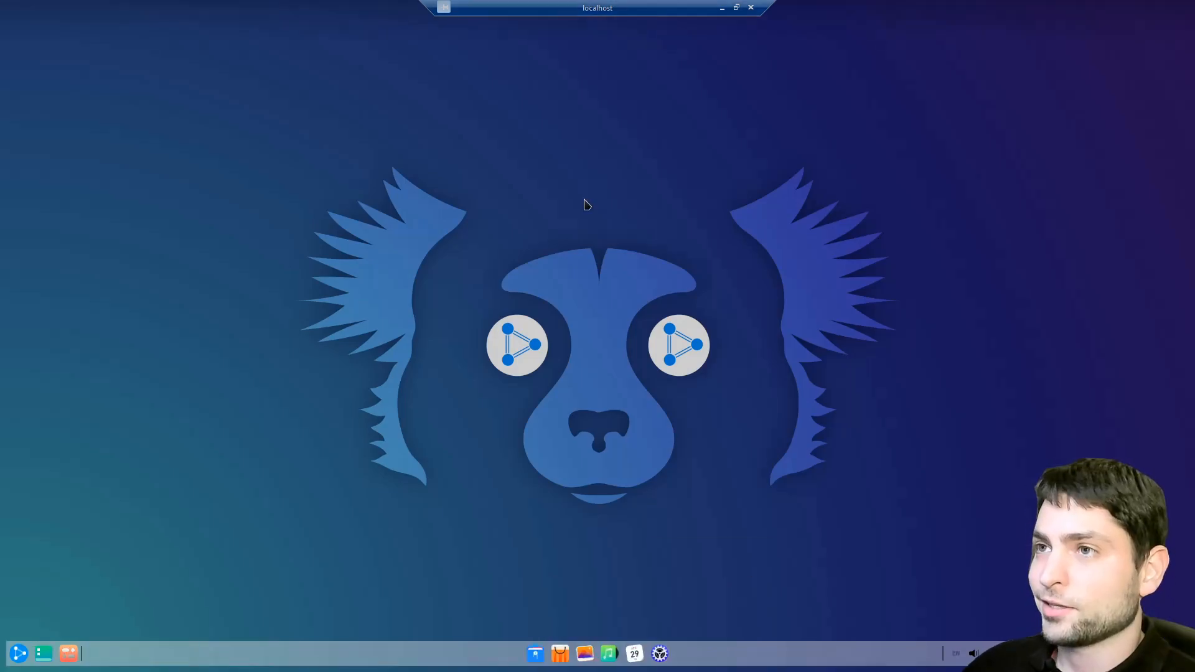
{"action": "mouse_move", "coordinate": [541, 216]}
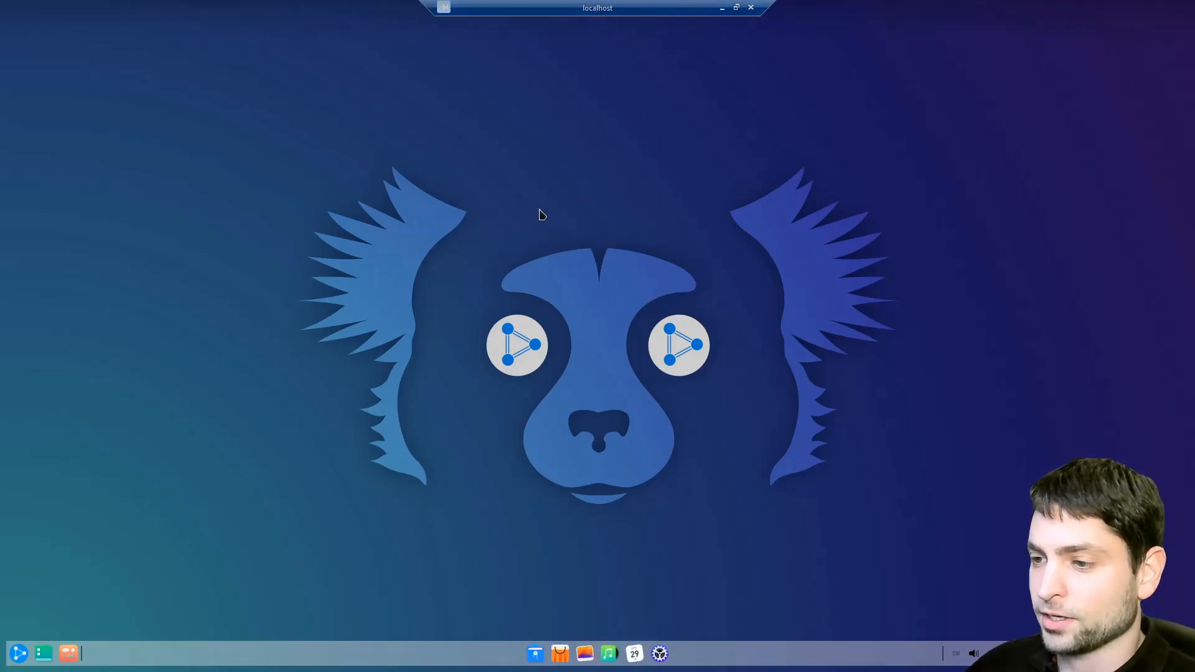
Step: Run htop in a desktop terminal, then start a sudo apt install in a second tab
{"action": "right_click", "coordinate": [541, 215]}
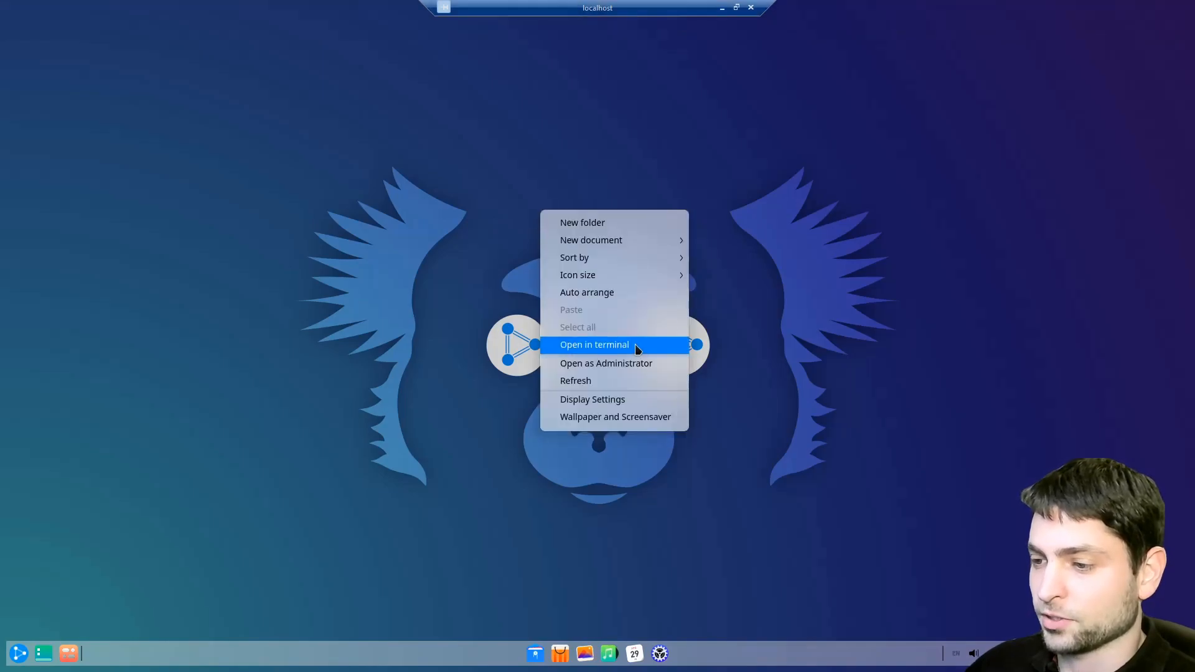
{"action": "left_click", "coordinate": [593, 345]}
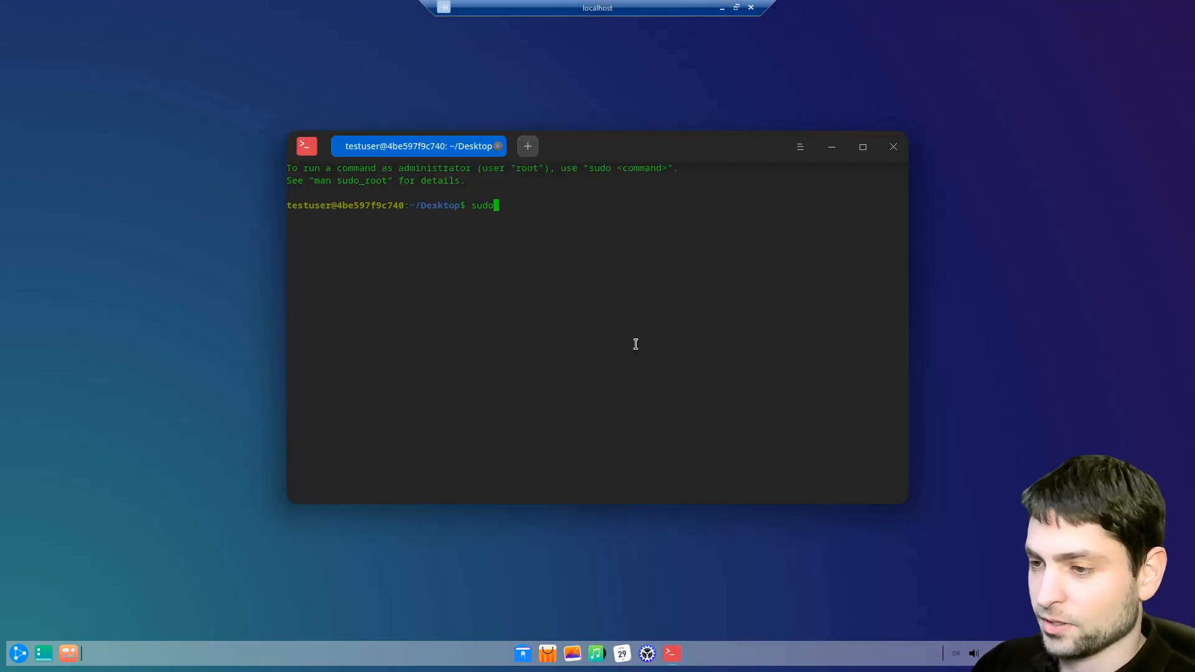
{"action": "key", "text": "Return"}
{"action": "type", "text": "fire"}
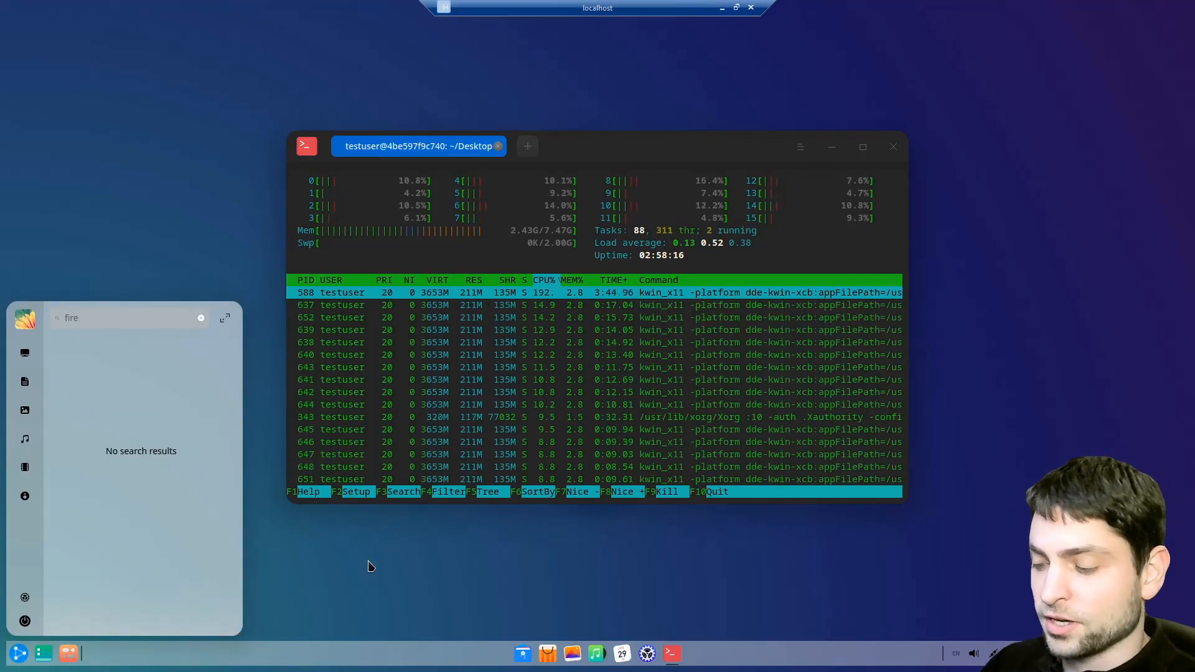
{"action": "type", "text": "libre"}
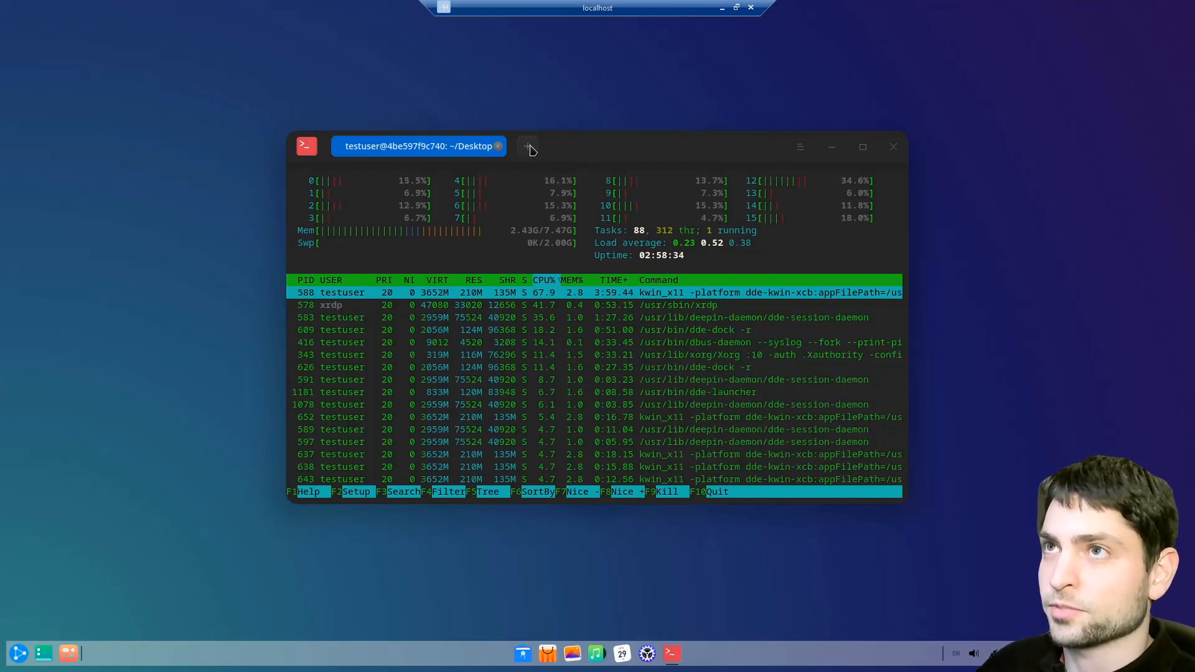
{"action": "left_click", "coordinate": [526, 147]}
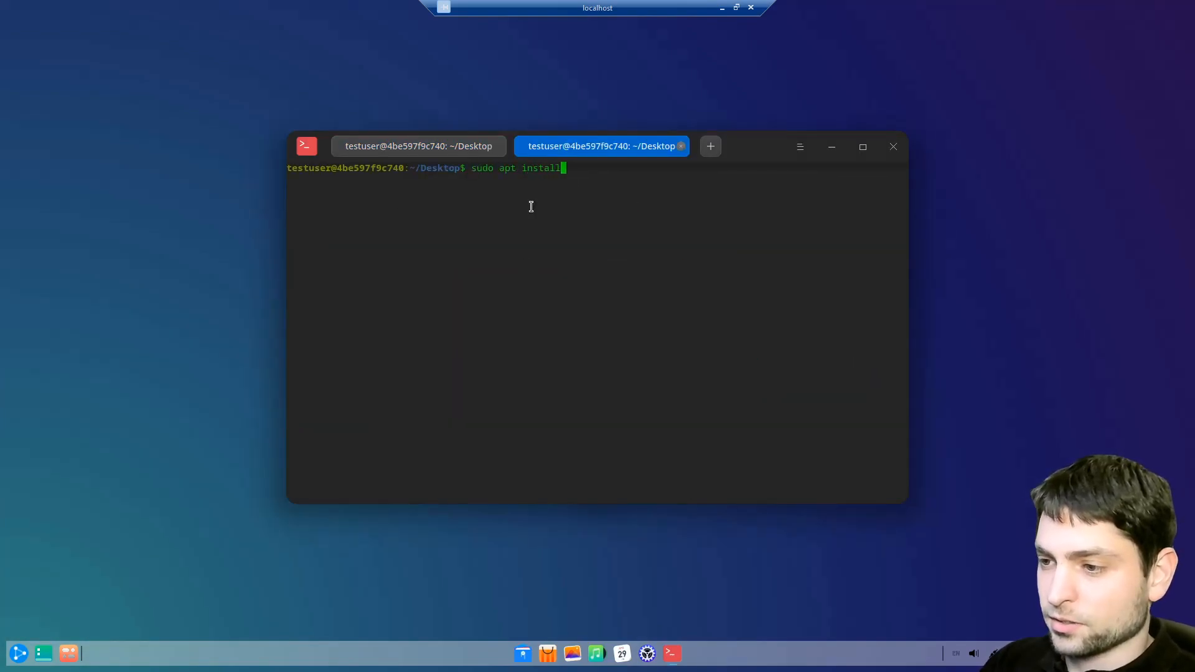
{"action": "key", "text": "Return"}
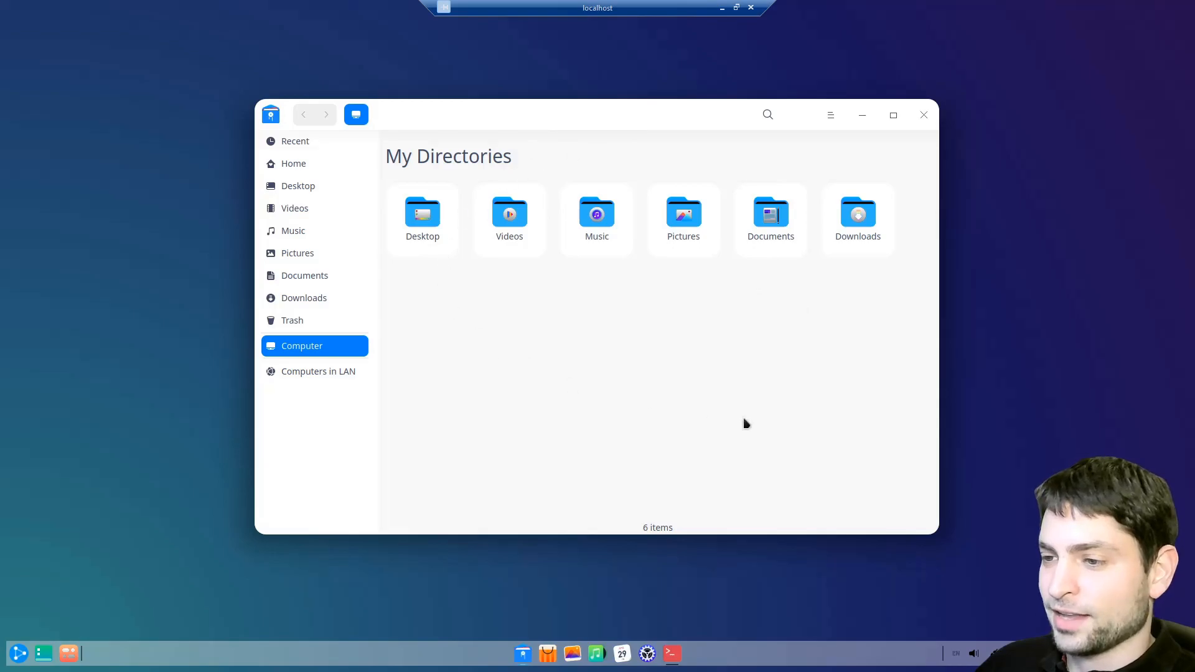
{"action": "mouse_move", "coordinate": [418, 129]}
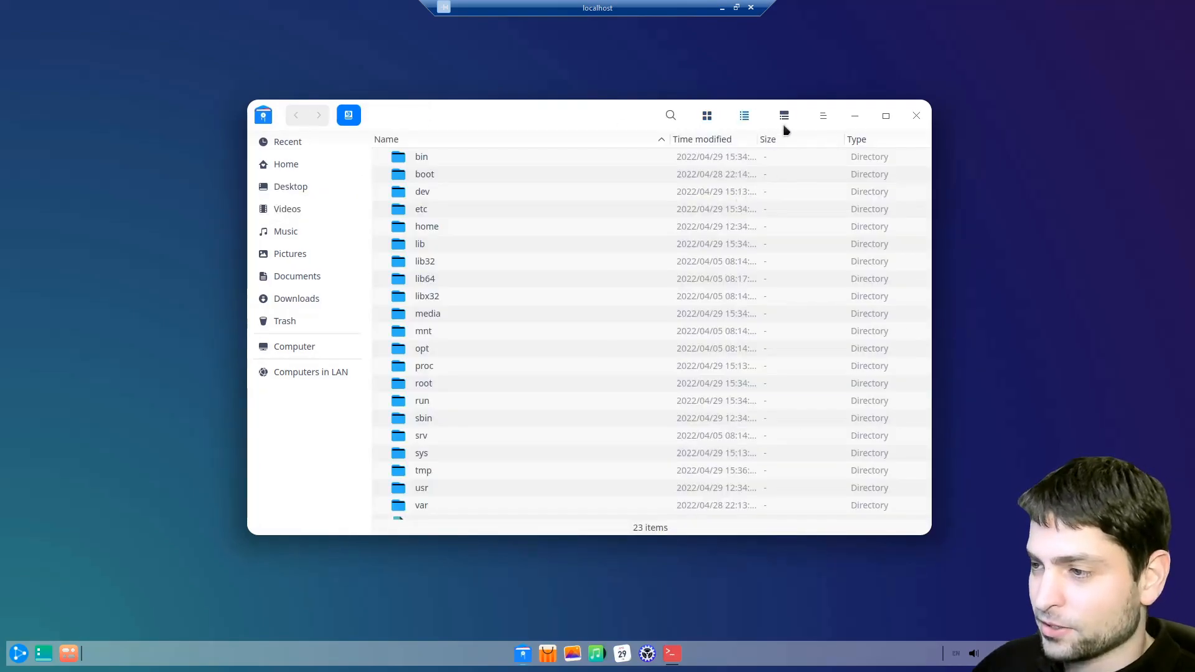
Step: Browse the file manager into the etc folder and select host.conf
{"action": "left_click", "coordinate": [784, 115]}
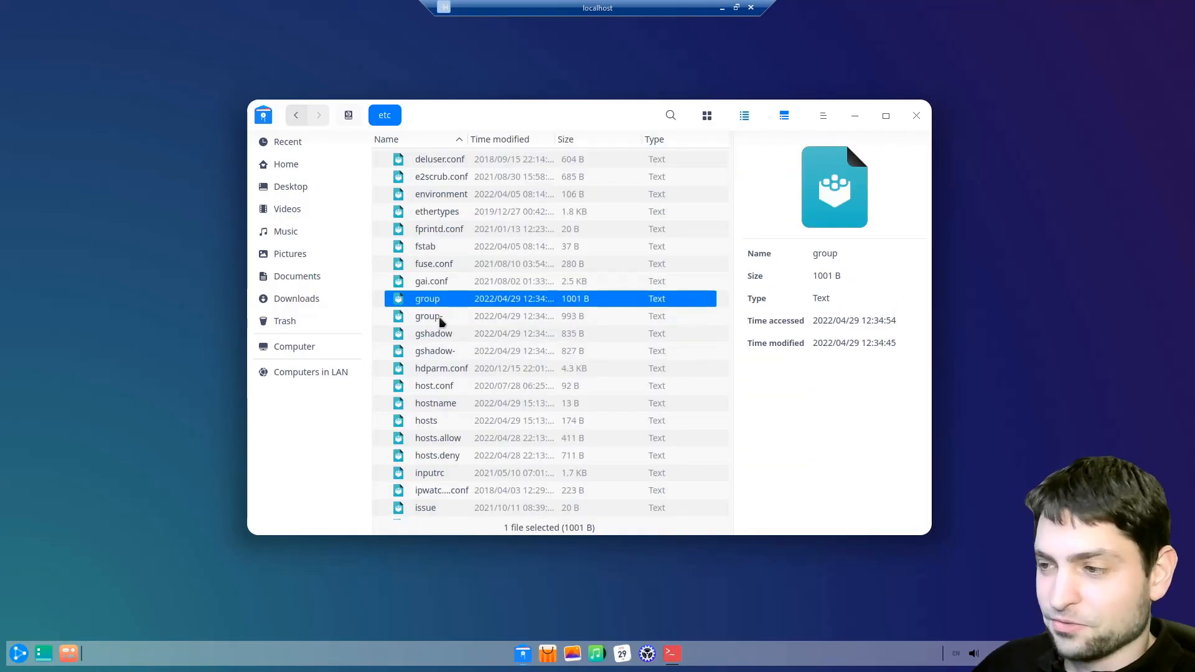
{"action": "left_click", "coordinate": [433, 386]}
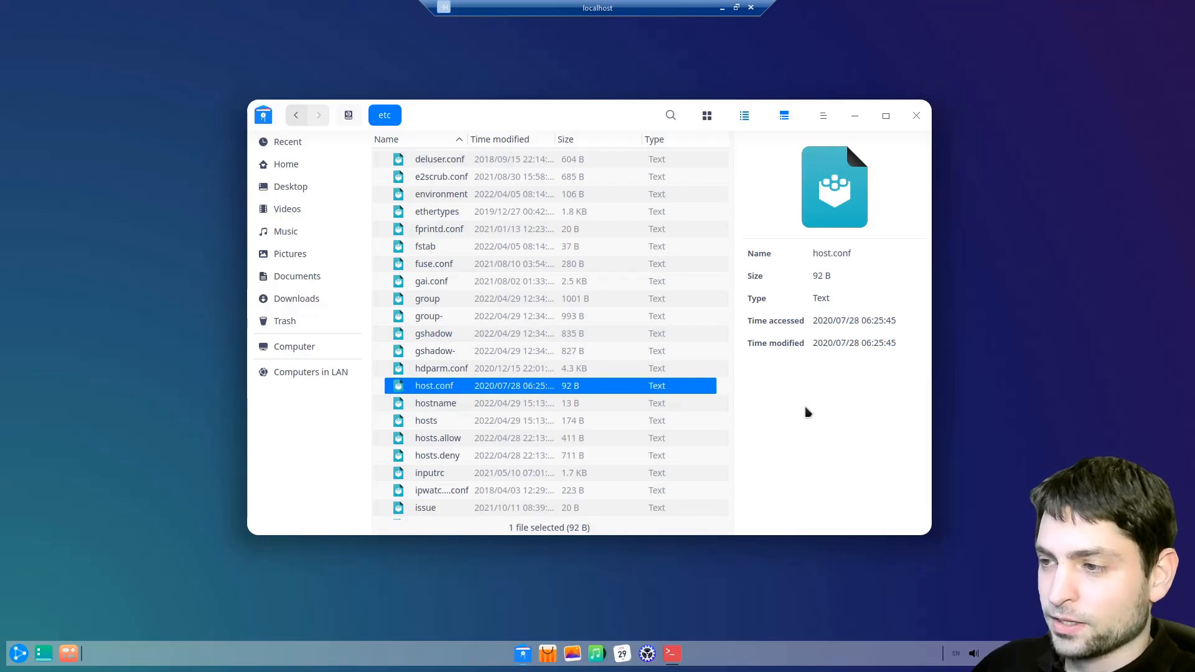
{"action": "mouse_move", "coordinate": [840, 213]}
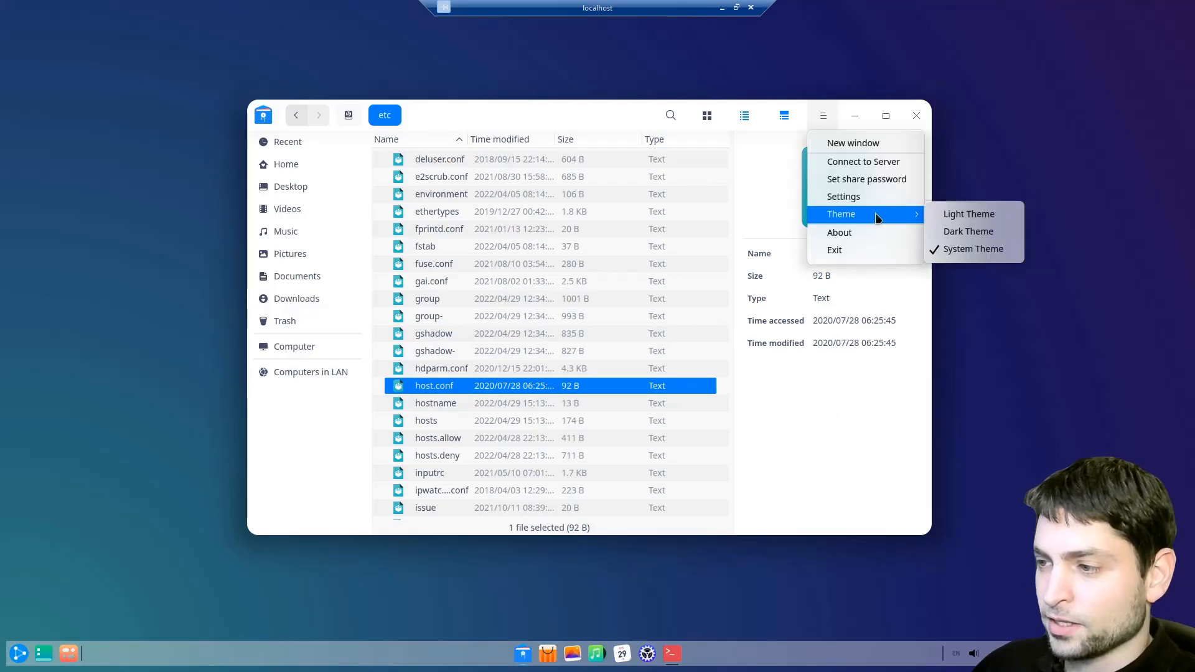
{"action": "mouse_move", "coordinate": [993, 236]}
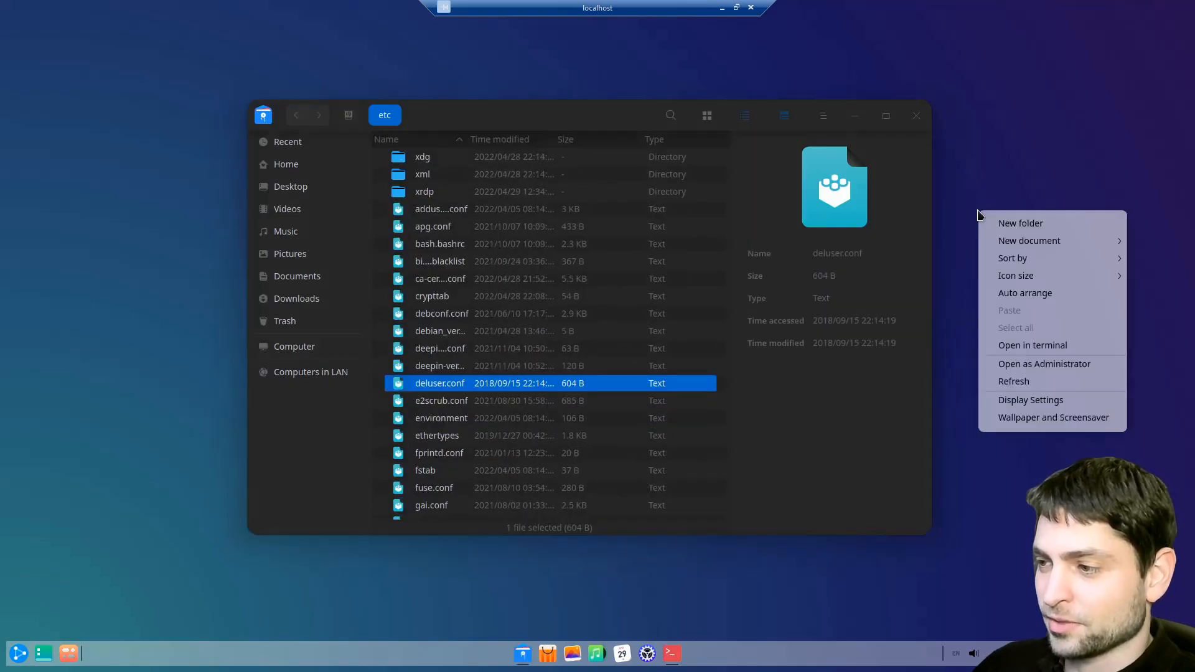
Step: Reach the Personalization settings from the desktop's display settings to pick the Dark theme
{"action": "left_click", "coordinate": [1030, 400]}
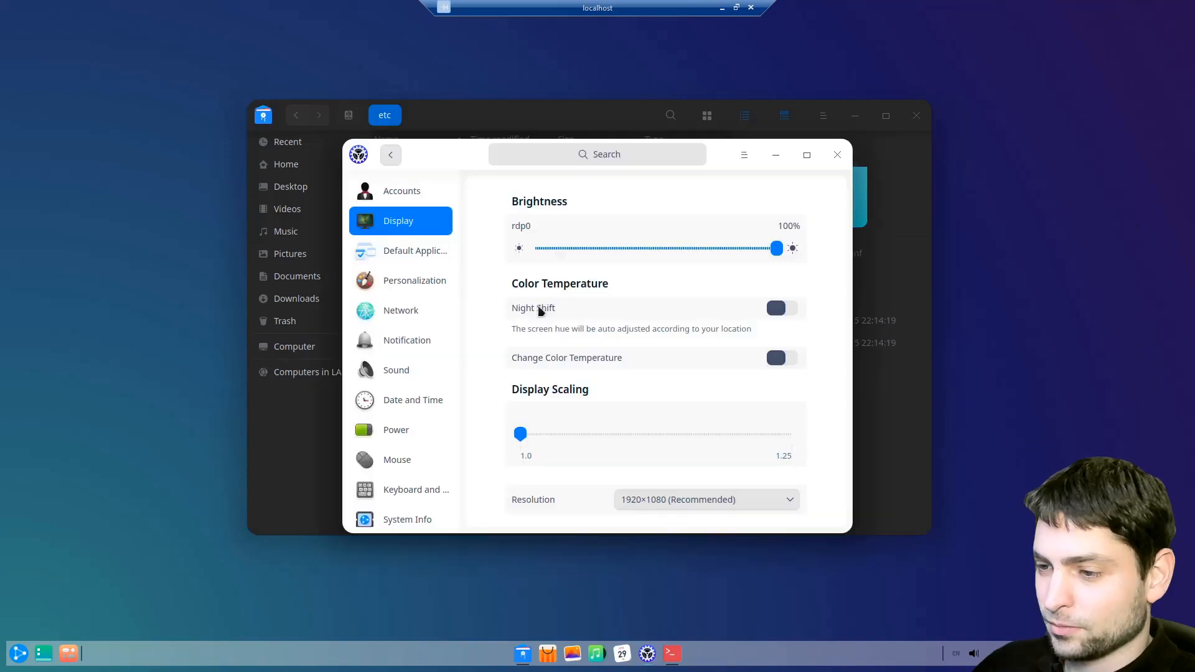
{"action": "left_click", "coordinate": [415, 280]}
{"action": "type", "text": "fire"}
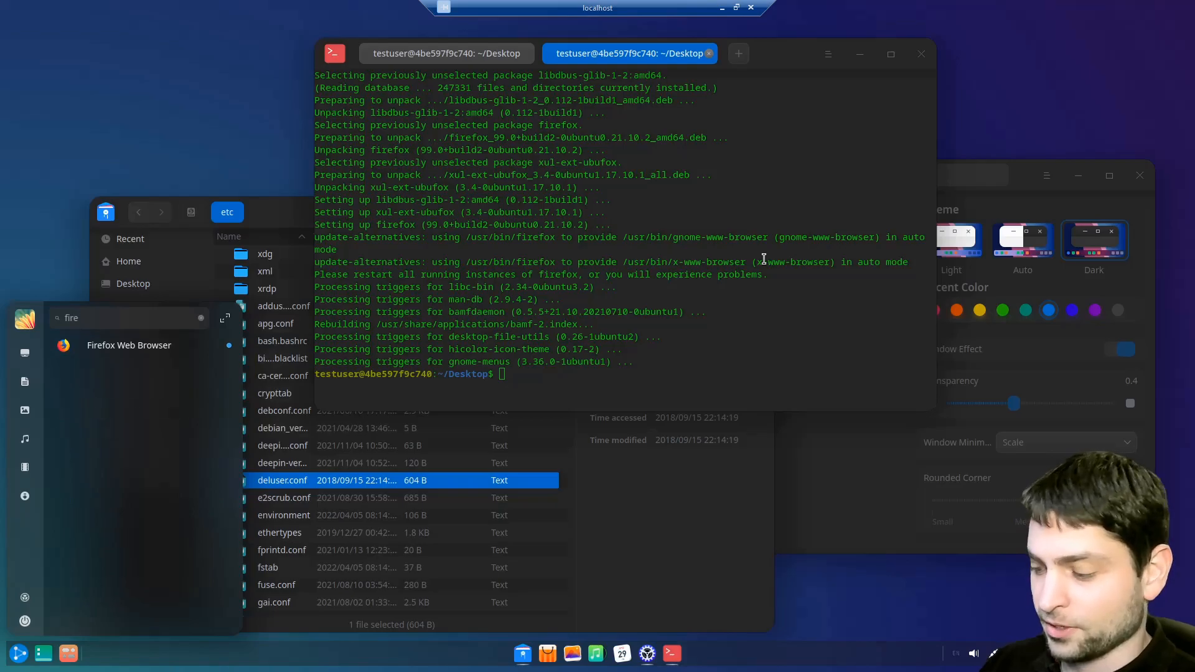
{"action": "left_click", "coordinate": [128, 345]}
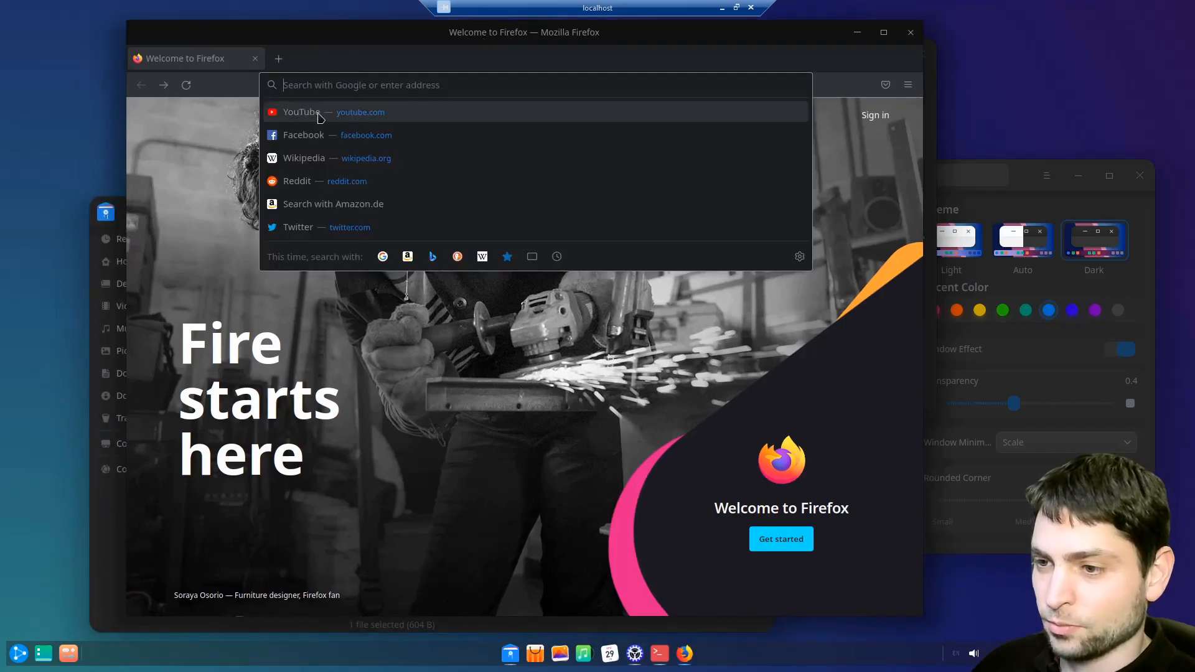
{"action": "left_click", "coordinate": [329, 112]}
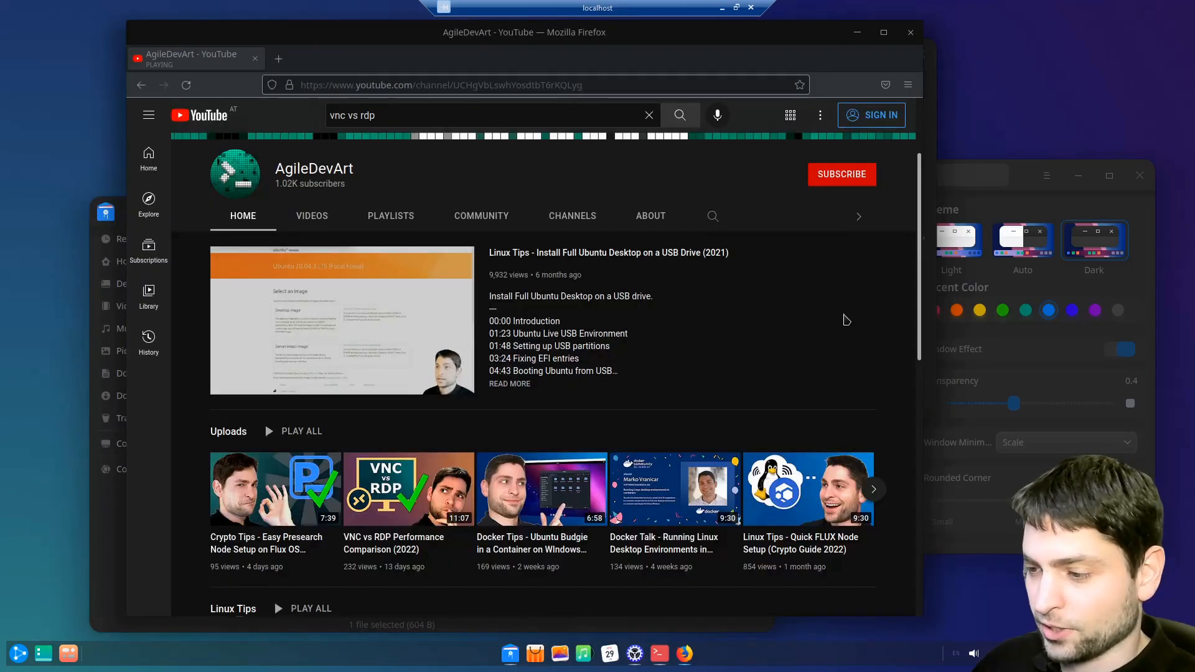
{"action": "mouse_move", "coordinate": [673, 489]}
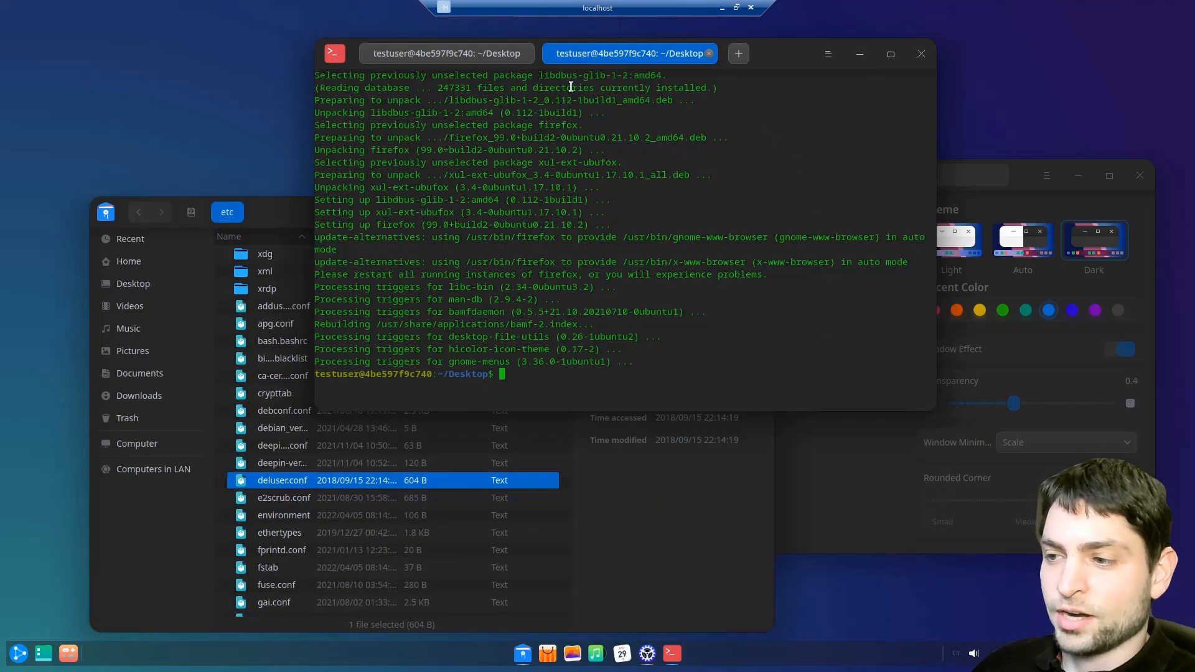
{"action": "mouse_move", "coordinate": [1085, 65]}
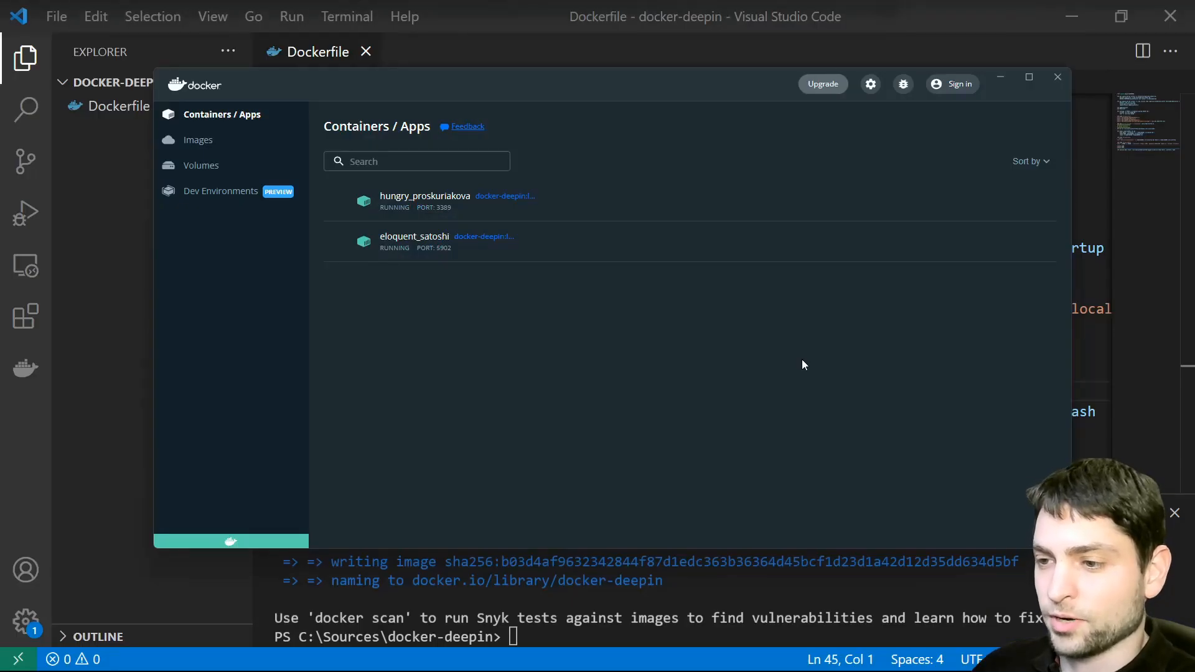
{"action": "mouse_move", "coordinate": [606, 378]}
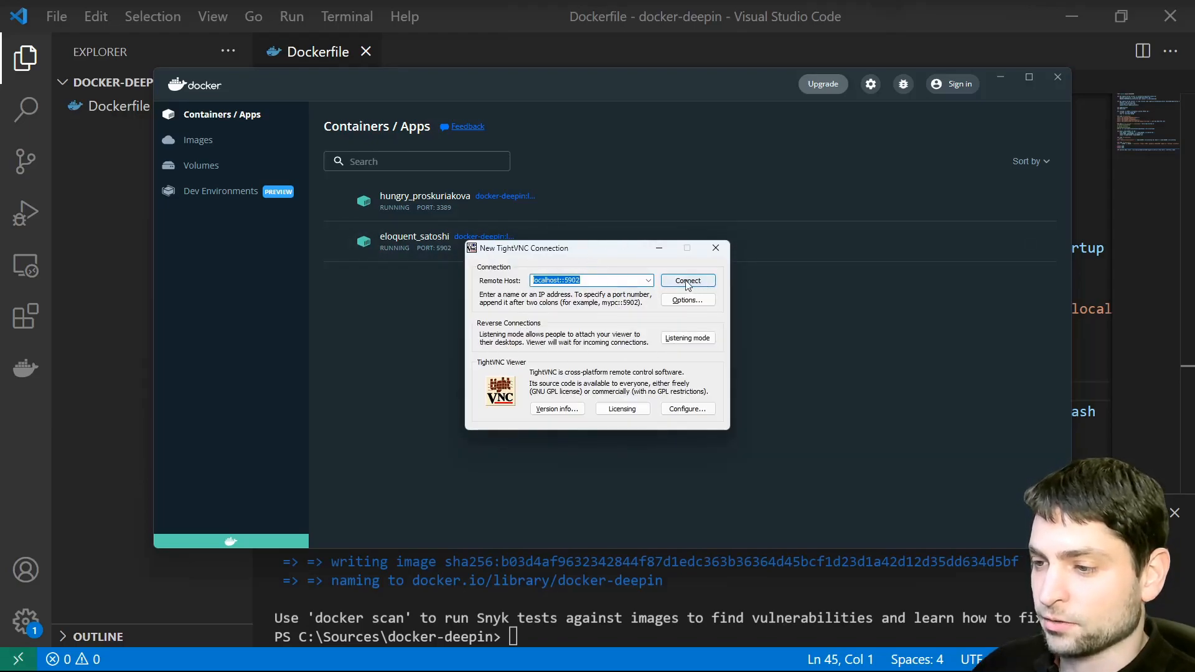
Step: Connect to localhost::5902 and submit the VNC password to reach the Deepin desktop
{"action": "left_click", "coordinate": [685, 280]}
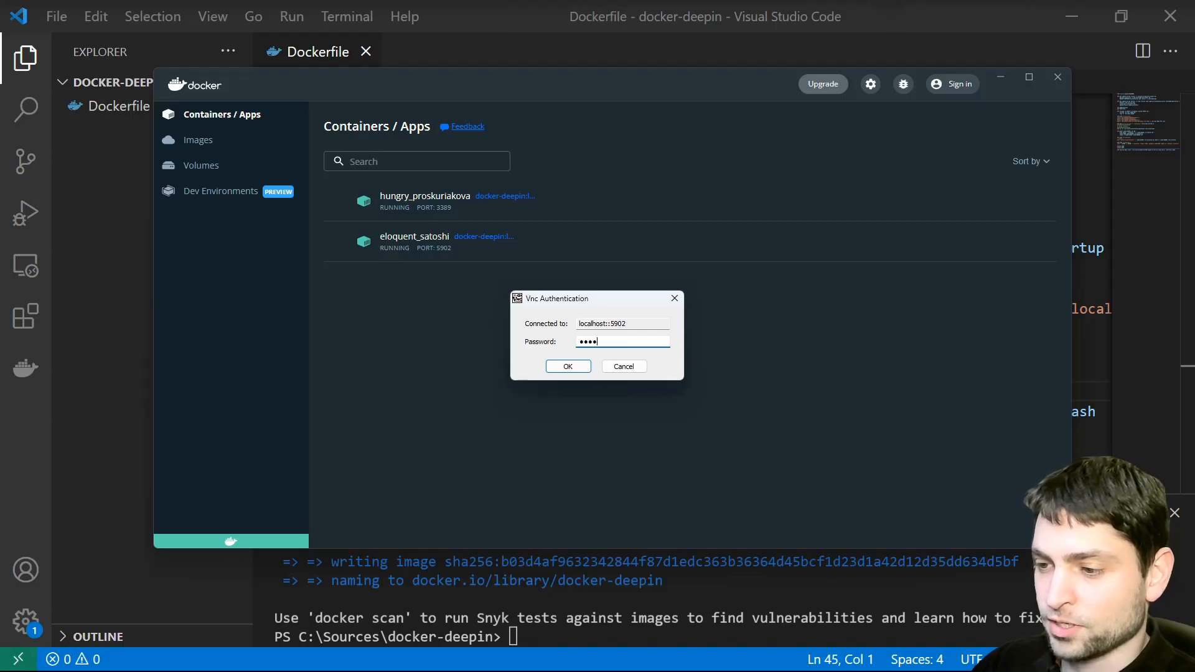
{"action": "left_click", "coordinate": [568, 366]}
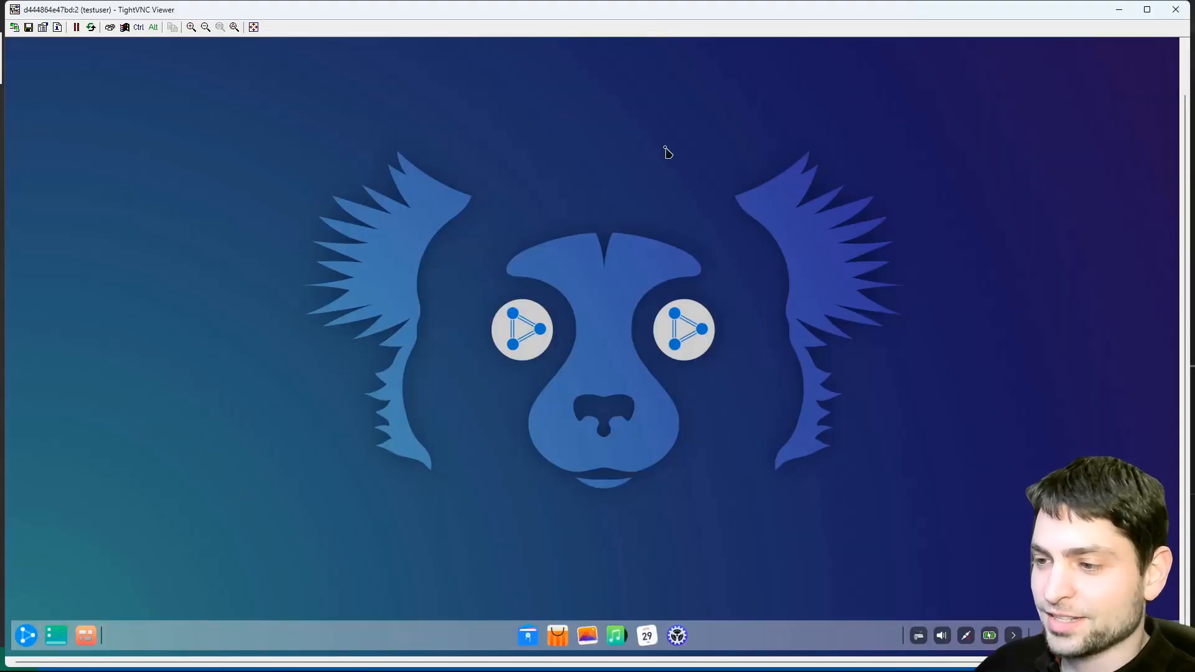
{"action": "mouse_move", "coordinate": [619, 182]}
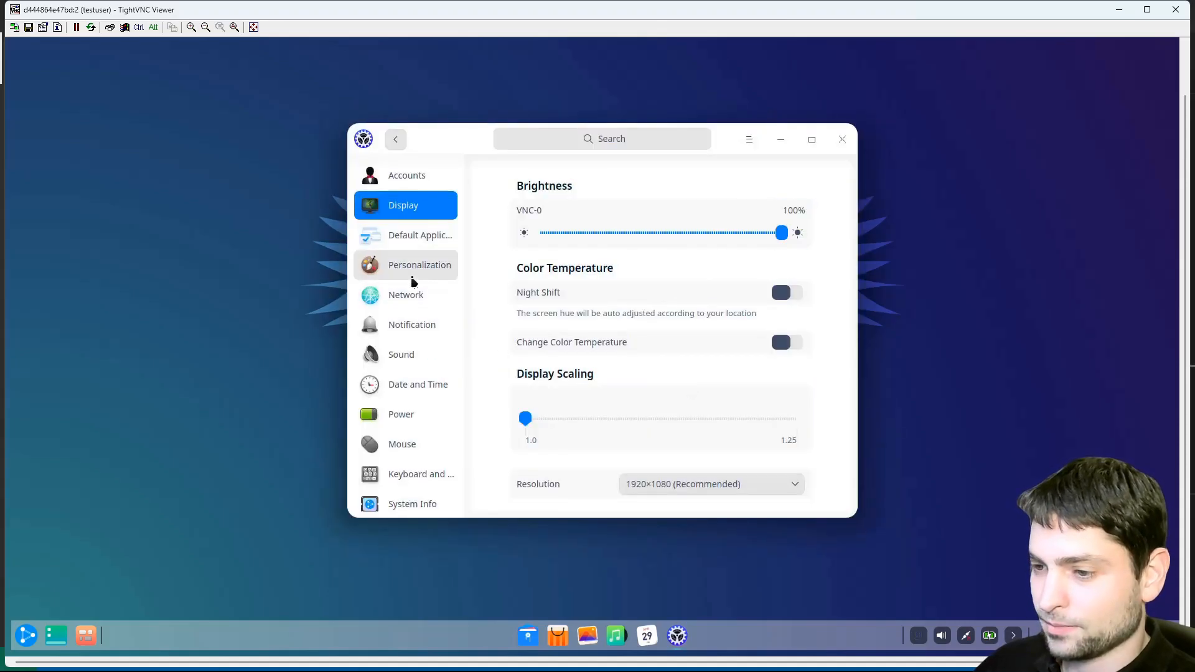
Step: Set the VNC desktop to the Dark theme via Personalization and close the RDP terminal, confirming
{"action": "left_click", "coordinate": [418, 264]}
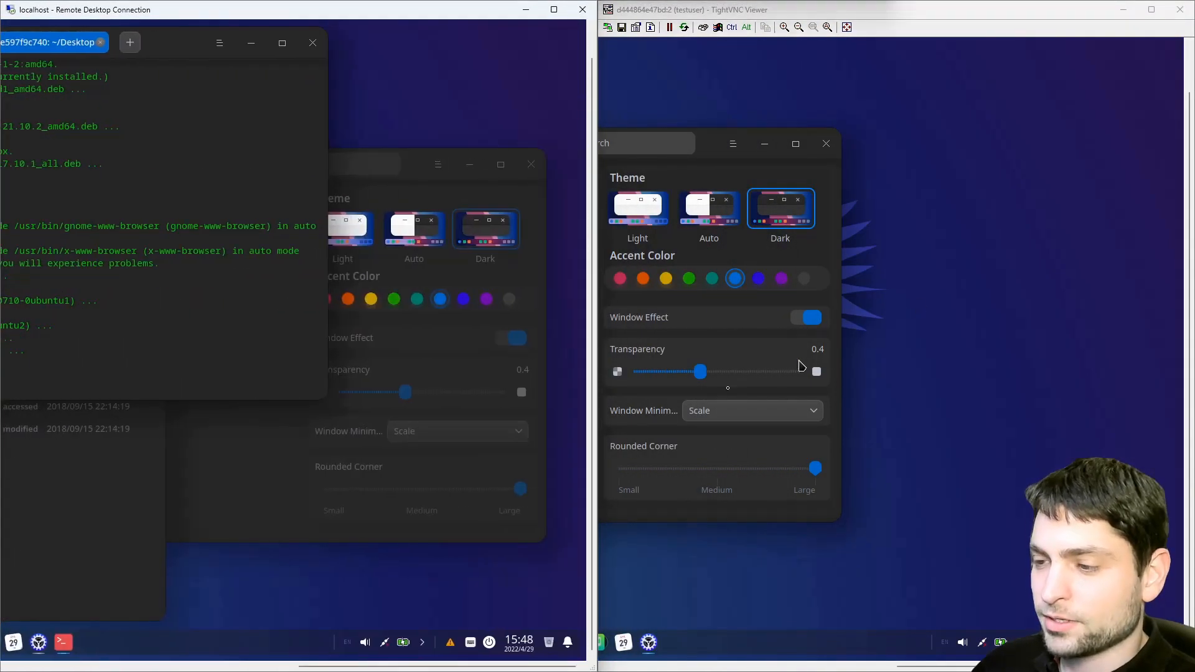
{"action": "mouse_move", "coordinate": [463, 396]}
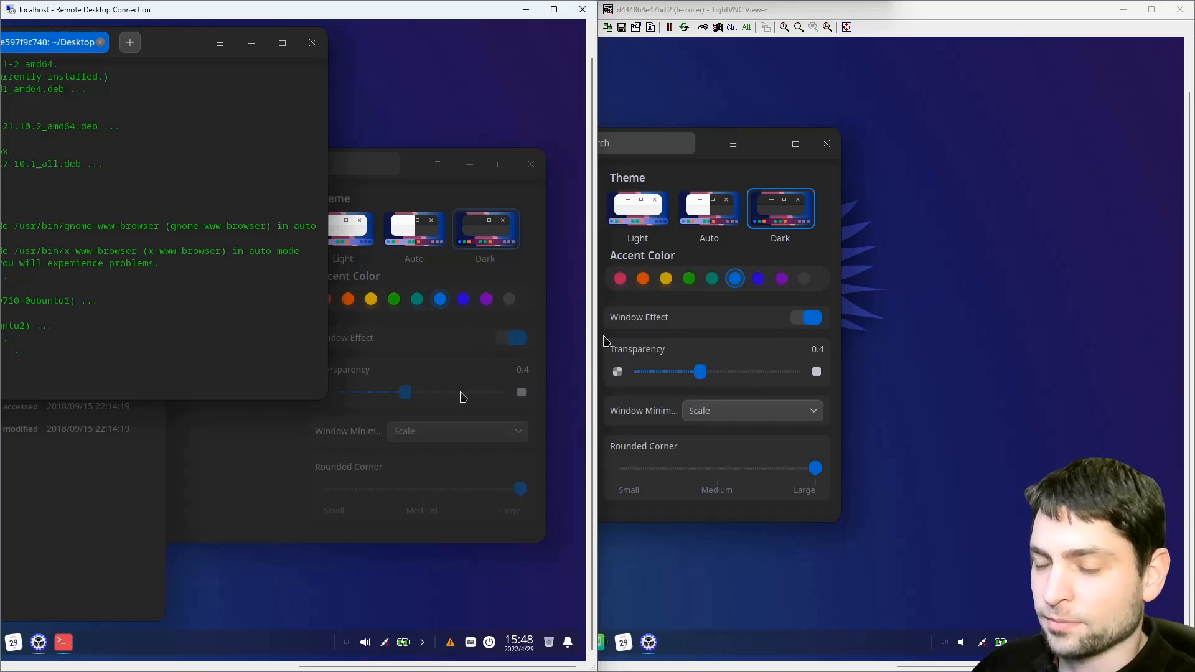
{"action": "left_click", "coordinate": [311, 42]}
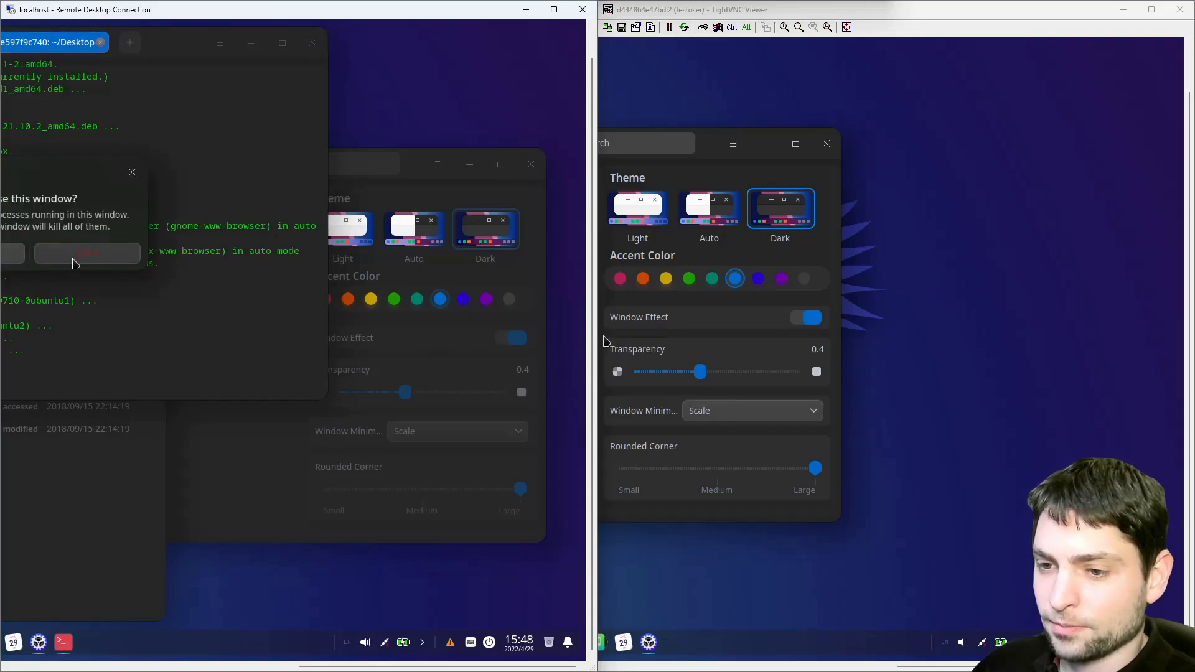
{"action": "left_click", "coordinate": [85, 252]}
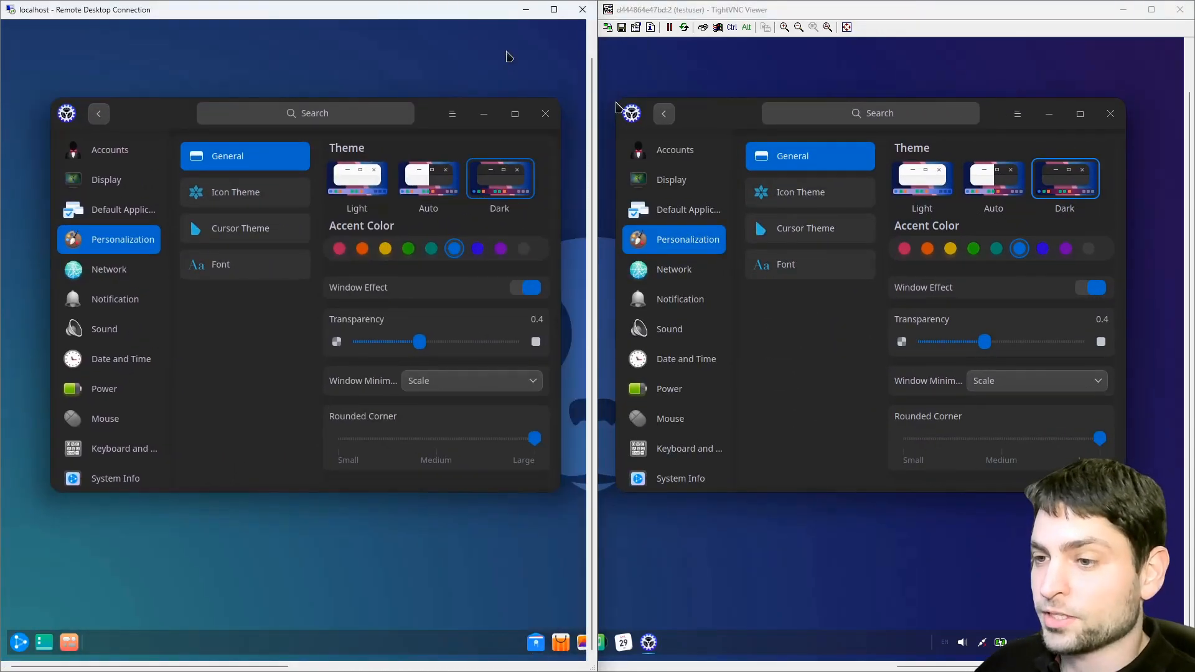
{"action": "mouse_move", "coordinate": [409, 501]}
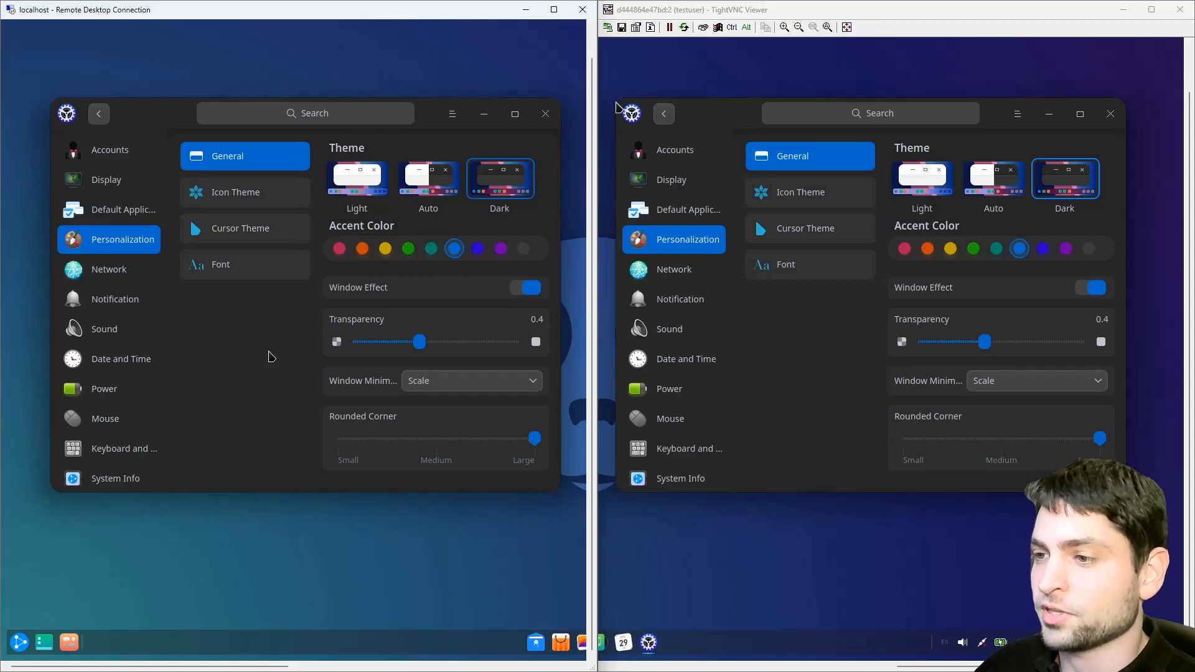
{"action": "mouse_move", "coordinate": [873, 352]}
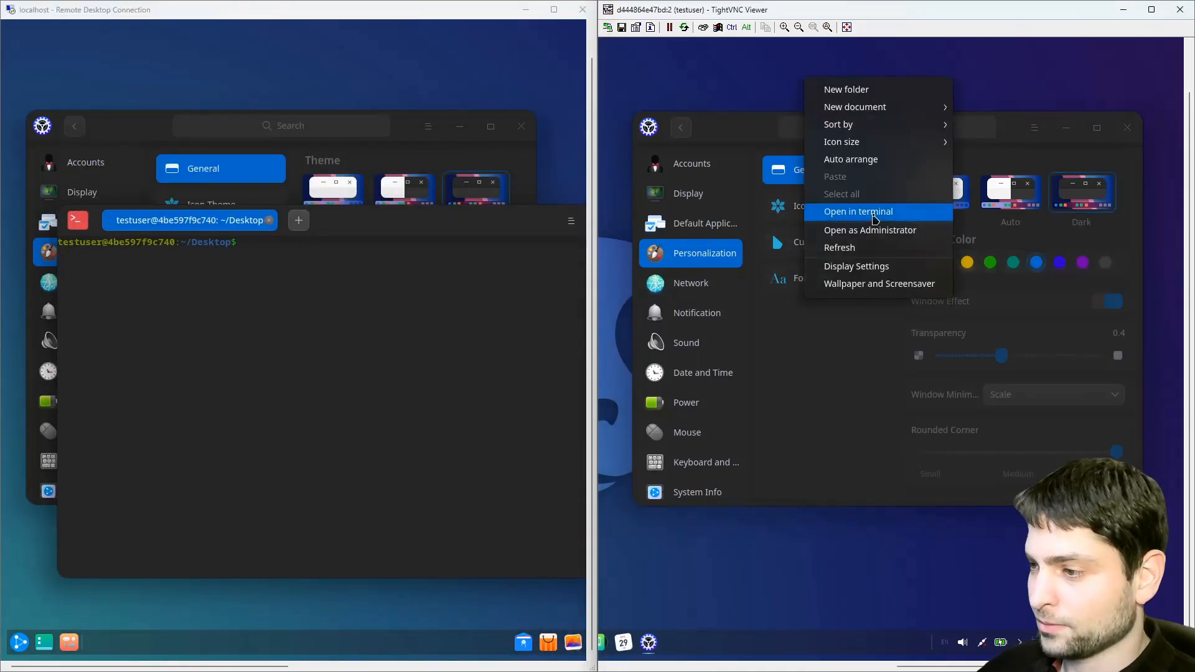
Step: Launch a Deepin terminal from the VNC desktop's right-click menu at the testuser Desktop prompt
{"action": "left_click", "coordinate": [857, 211]}
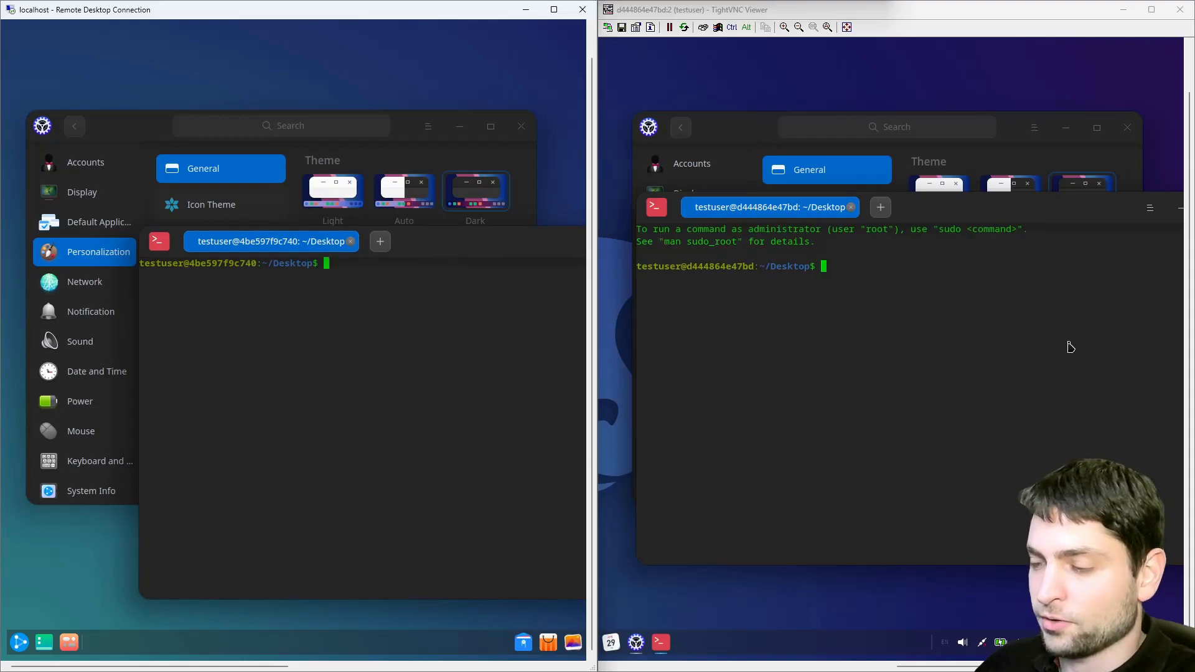
{"action": "mouse_move", "coordinate": [779, 372]}
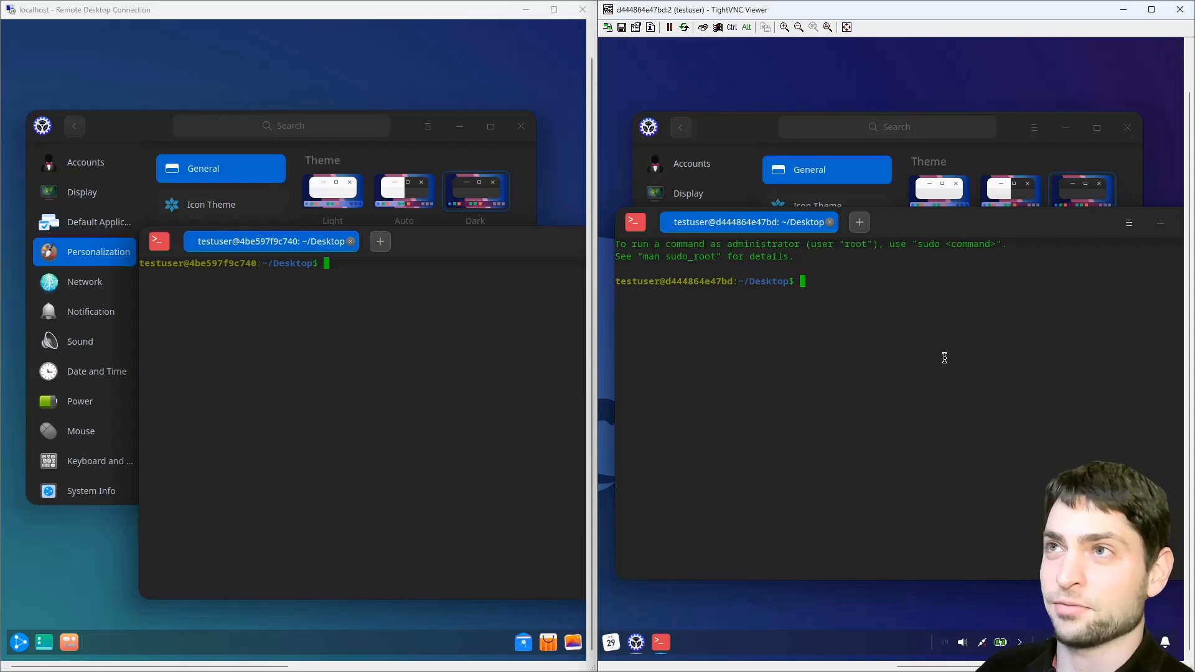
{"action": "mouse_move", "coordinate": [911, 100]}
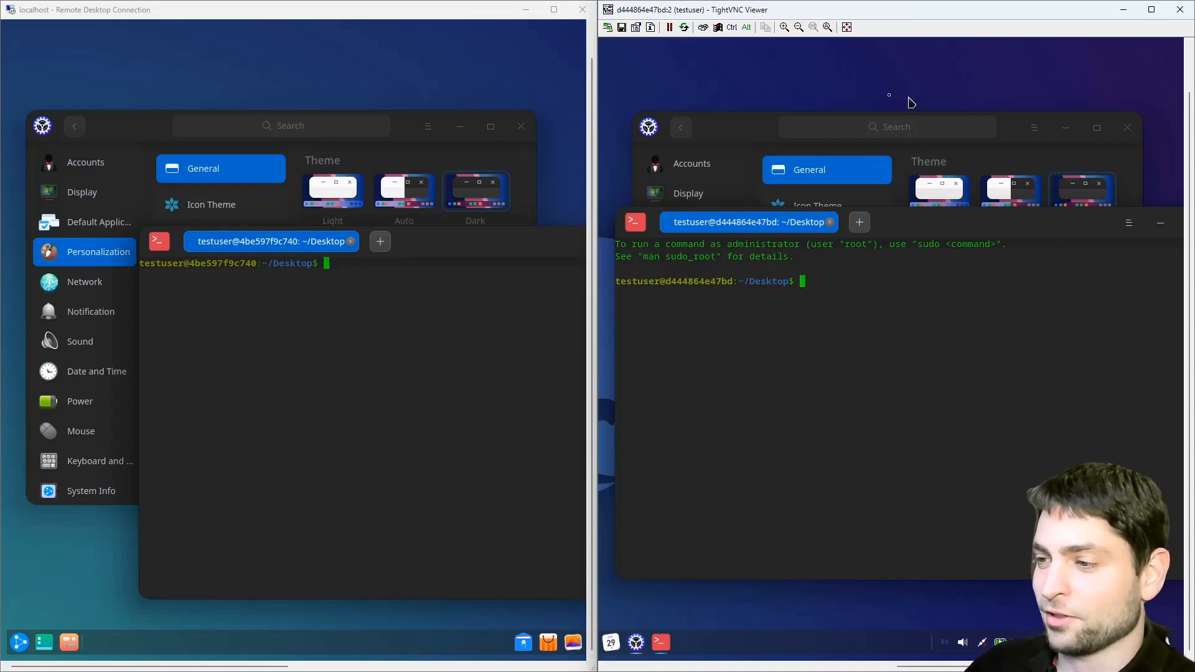
{"action": "mouse_move", "coordinate": [894, 407]}
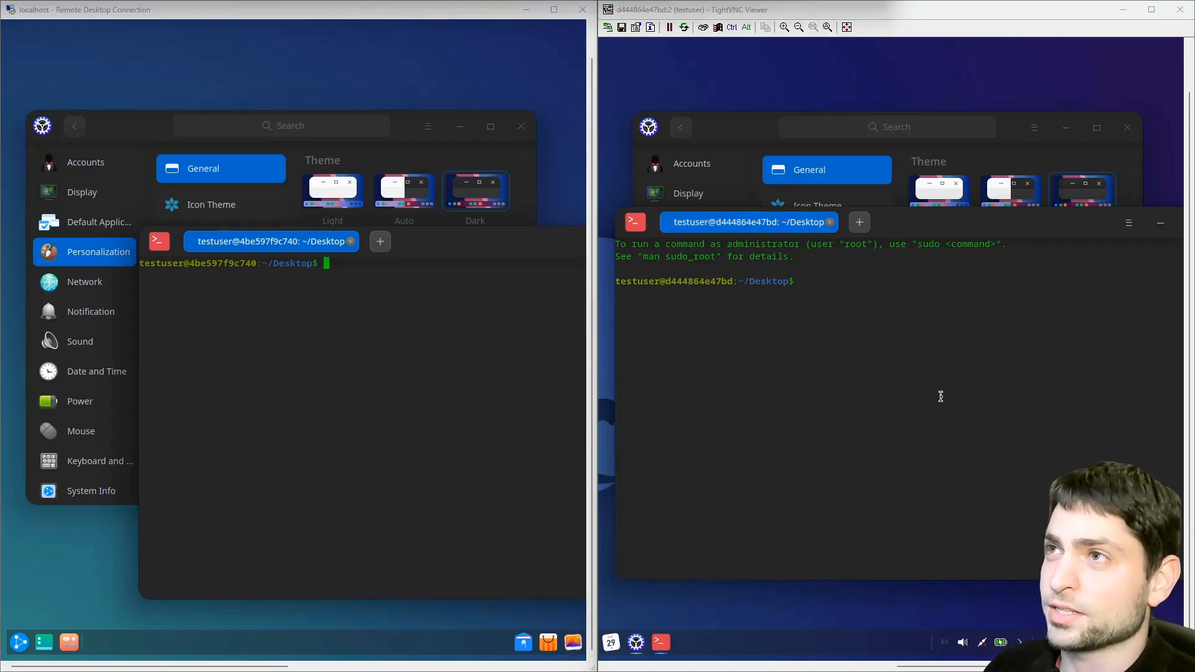
{"action": "mouse_move", "coordinate": [891, 415]}
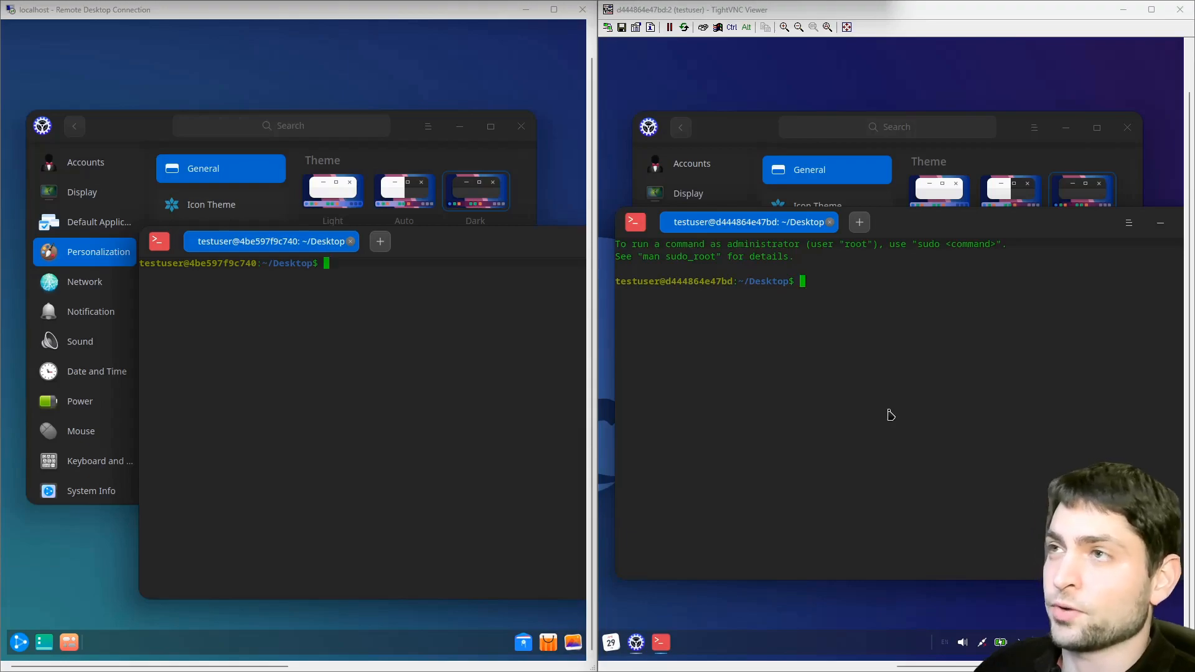